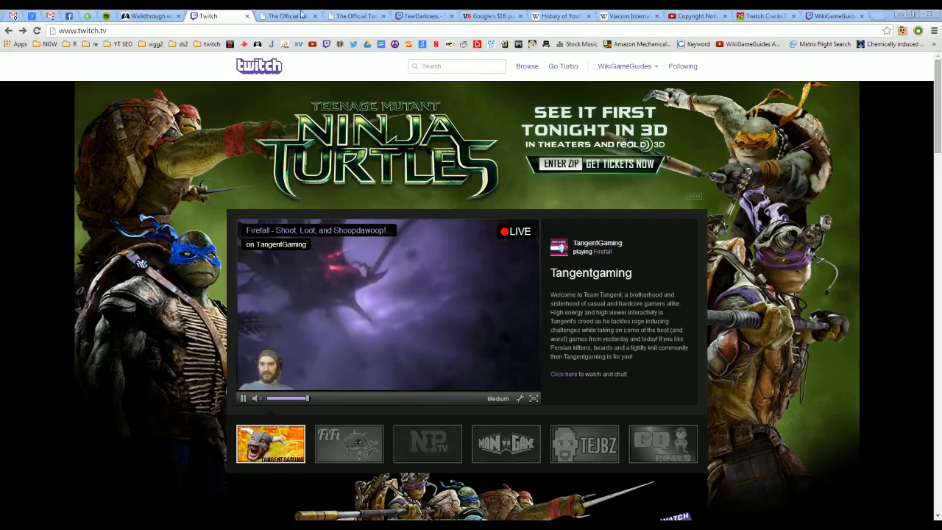
# Step: Read the 'Update: Changes To VODs On Twitch' post down to its past-broadcast viewership chart
pyautogui.click(287, 15)
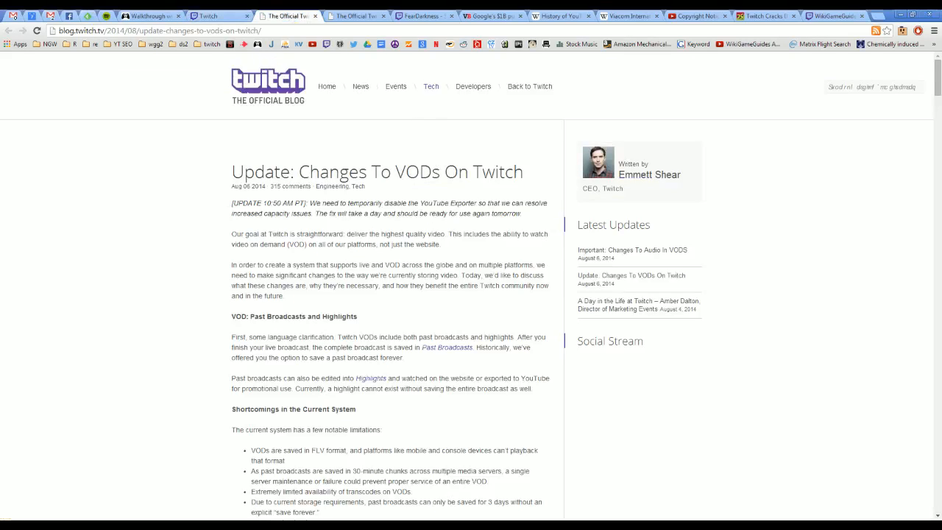
pyautogui.moveTo(309, 307)
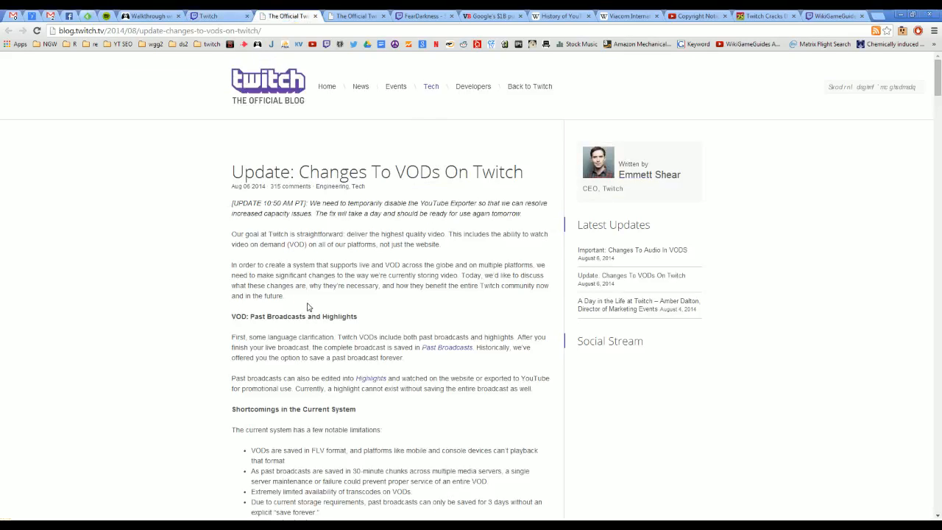
pyautogui.moveTo(341, 284)
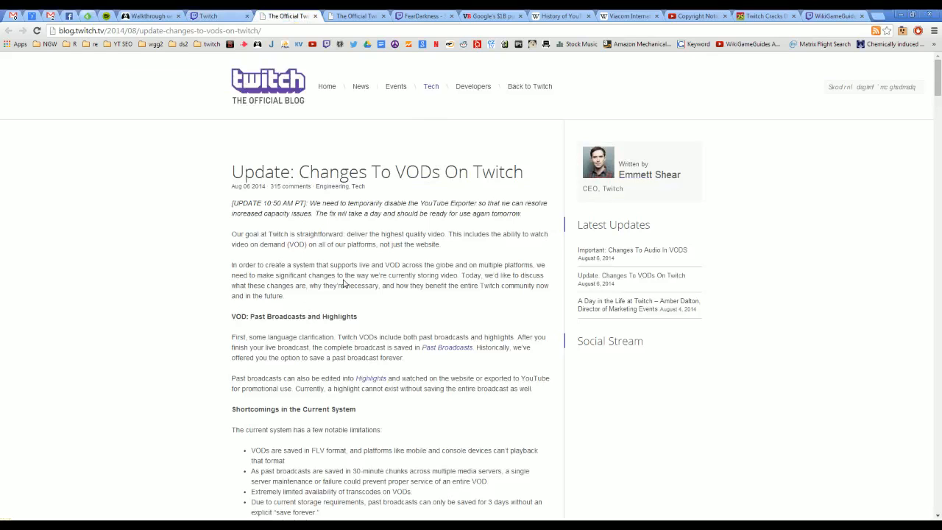
pyautogui.scroll(-3)
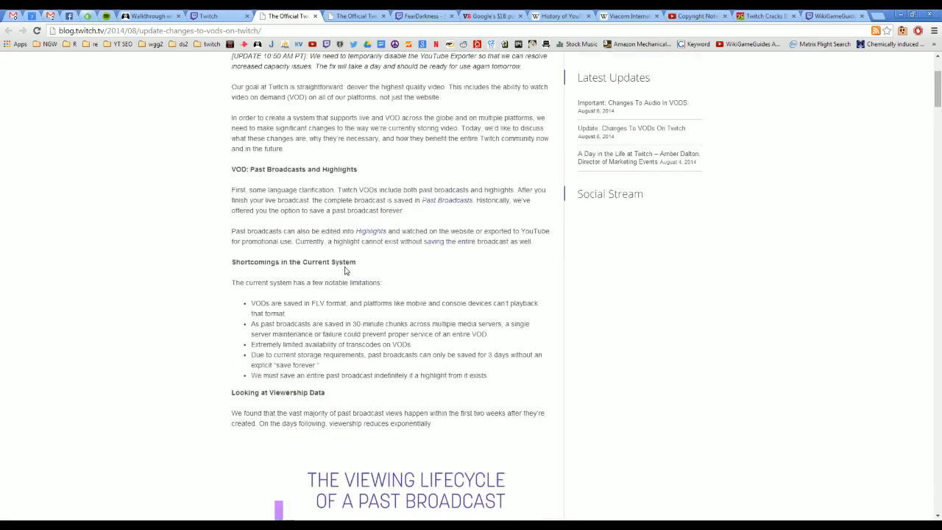
pyautogui.scroll(-3)
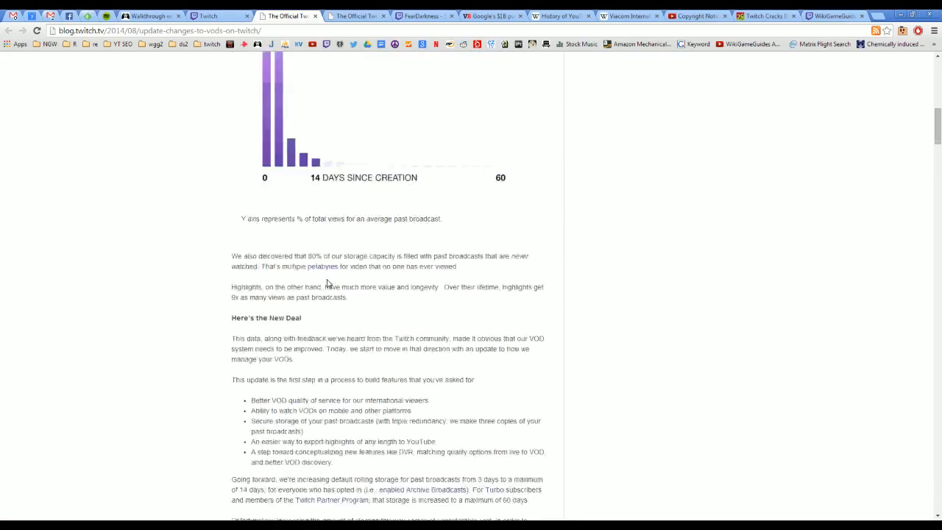
pyautogui.scroll(-3)
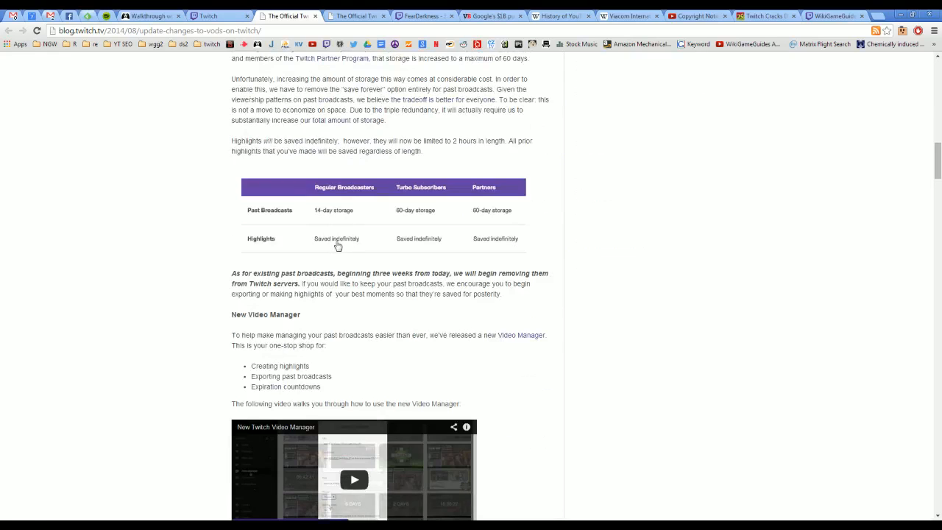
pyautogui.moveTo(392, 212)
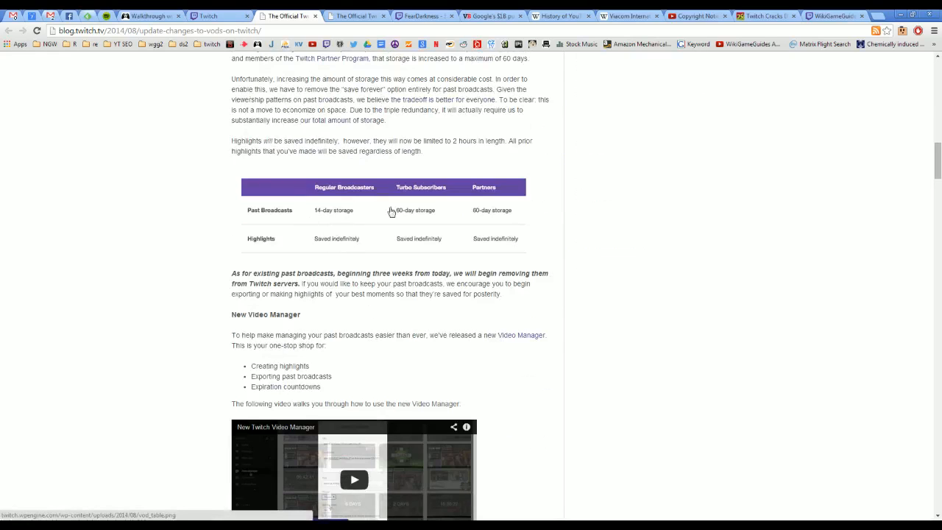
pyautogui.scroll(3)
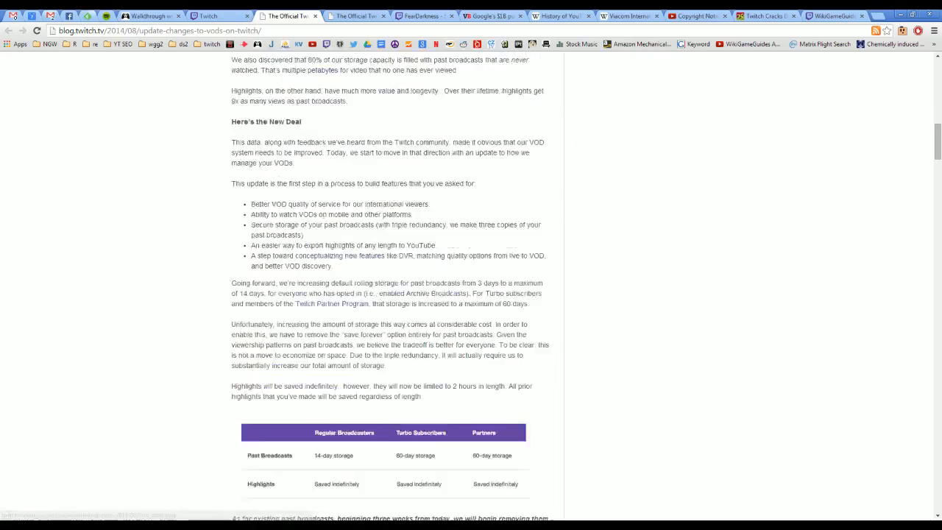
pyautogui.scroll(3)
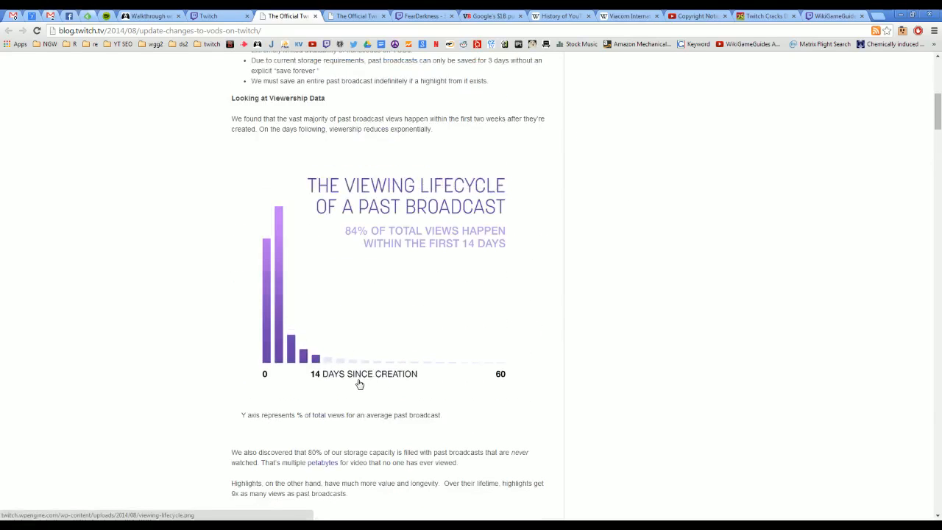
pyautogui.moveTo(468, 245)
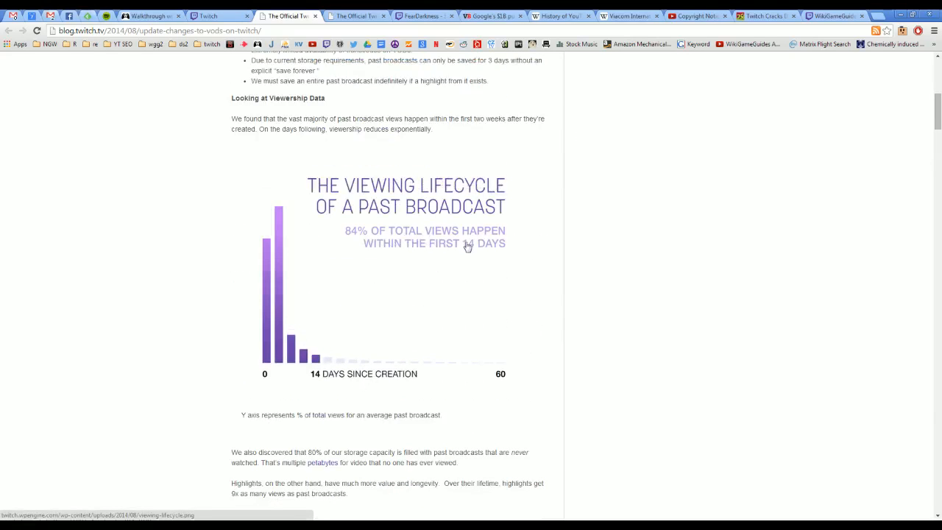
pyautogui.moveTo(465, 301)
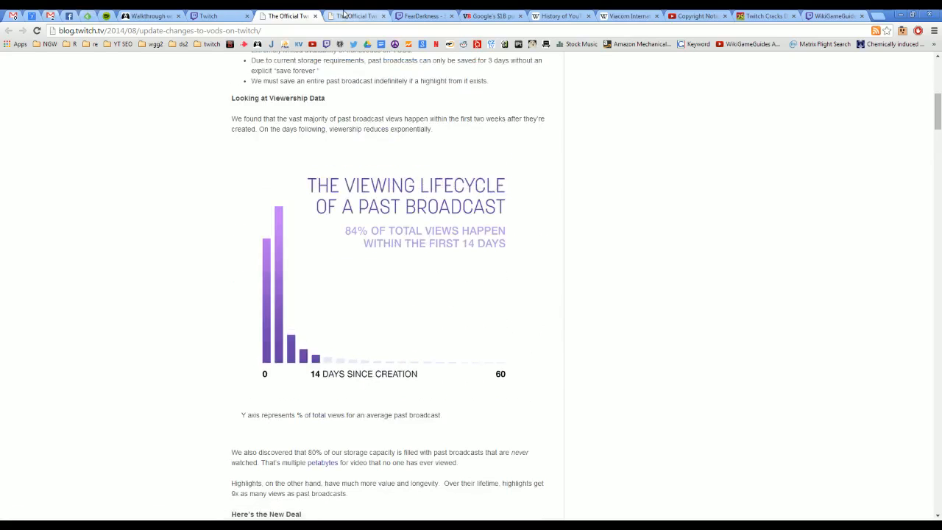
# Step: Switch to the 'Important: Changes To Audio In VODS' post with its Audio Recognition explanation
pyautogui.click(356, 15)
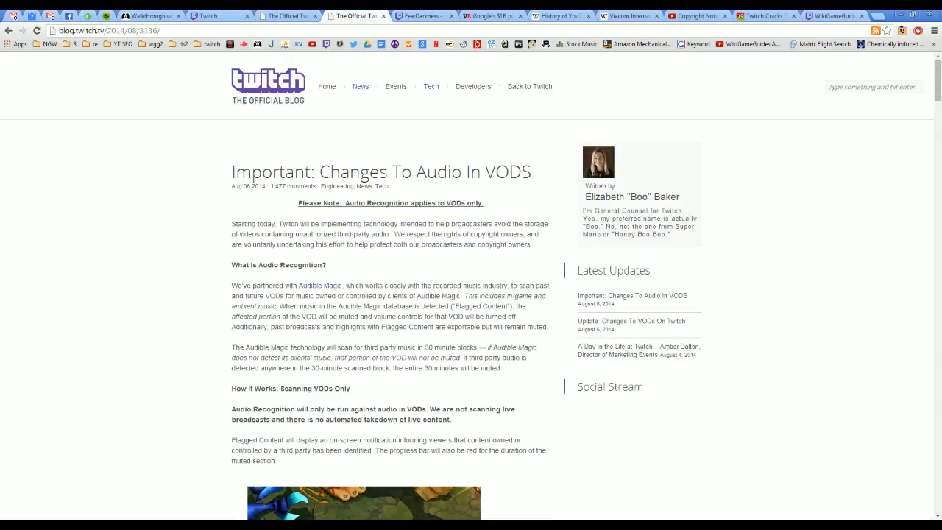
pyautogui.moveTo(430, 276)
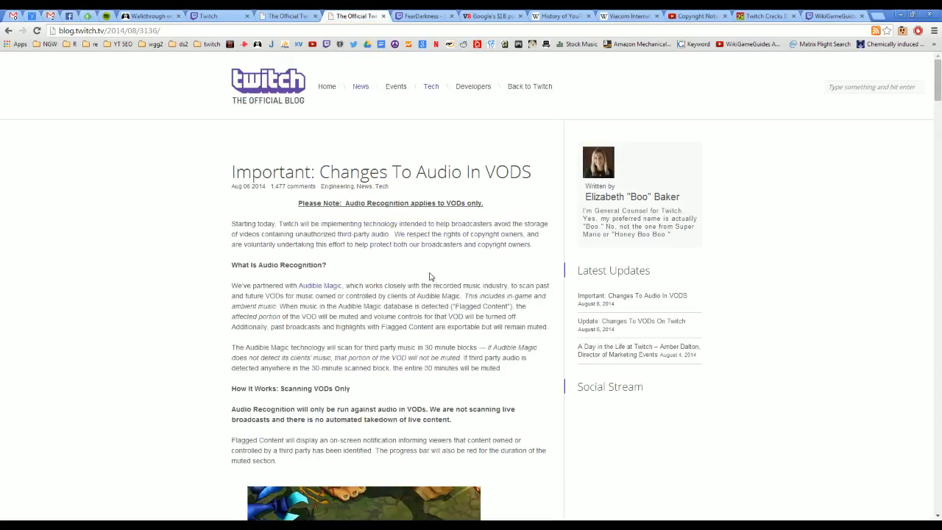
pyautogui.moveTo(429, 276)
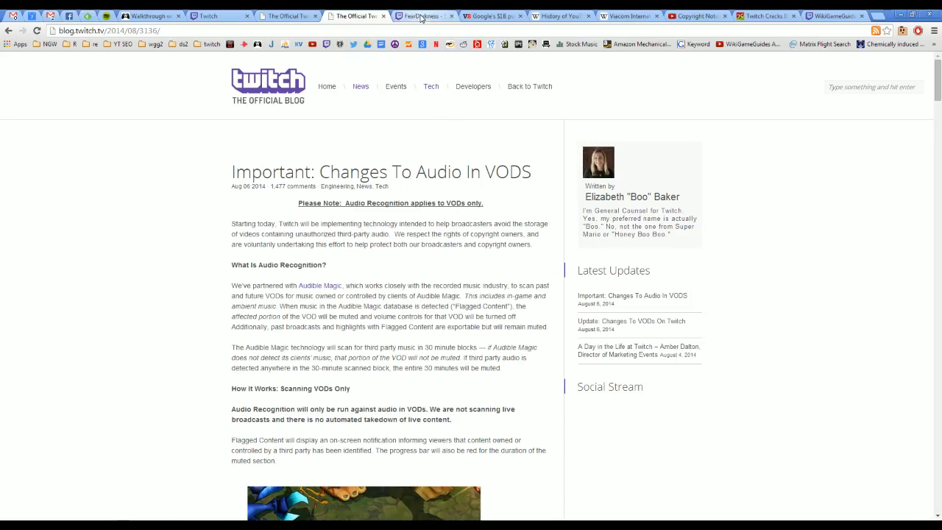
# Step: Play the muted FearDarkness Dota 2 past broadcast, then pause it
pyautogui.click(421, 15)
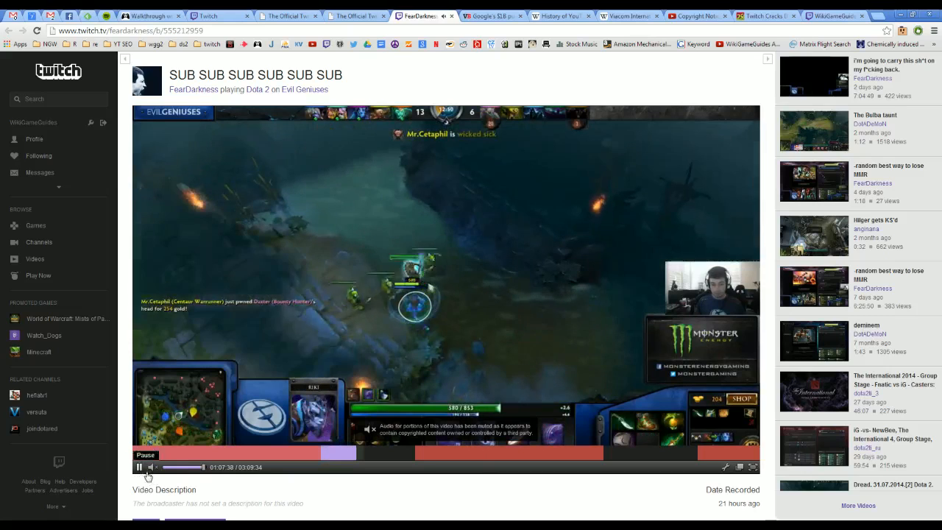
pyautogui.click(238, 453)
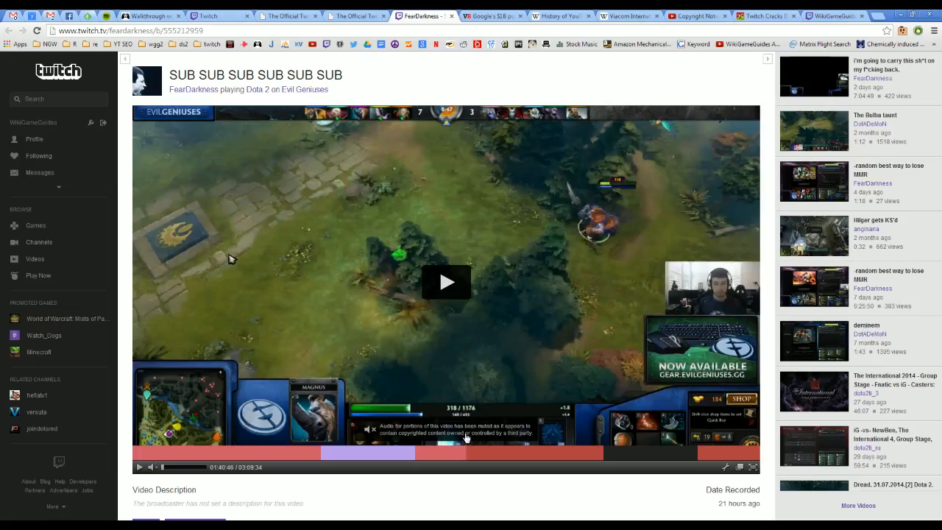
# Step: Go back to the 'Changes To Audio In VODS' post's Audio Recognition section
pyautogui.click(353, 15)
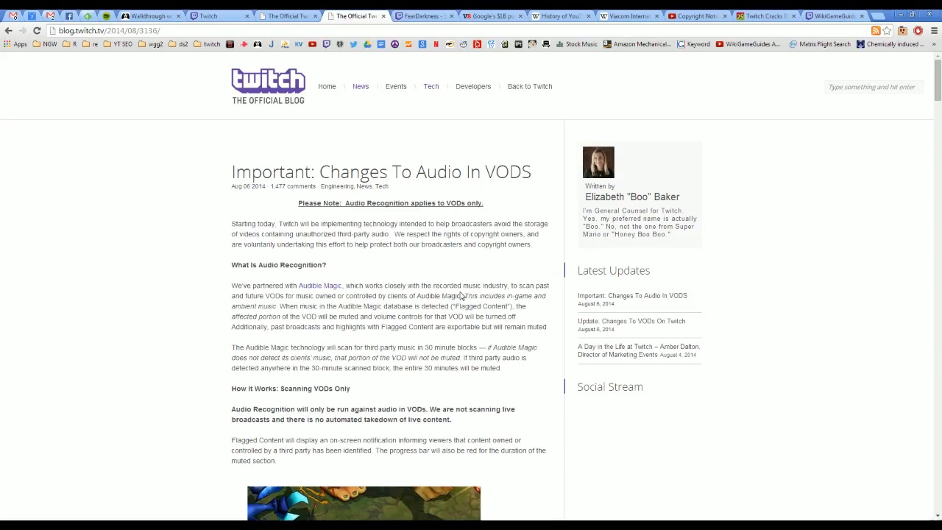
# Step: Return to the paused Dota 2 broadcast and look over its muted timeline stretches and page
pyautogui.click(420, 15)
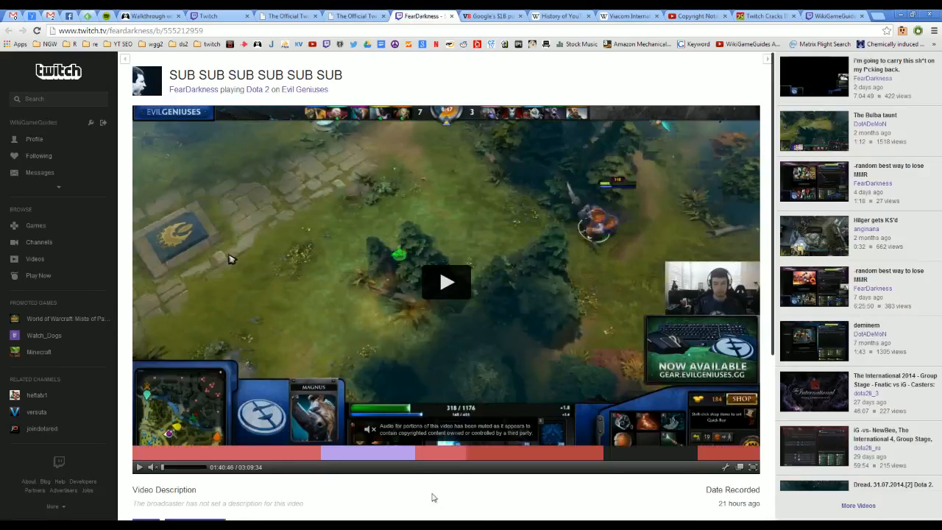
pyautogui.moveTo(553, 462)
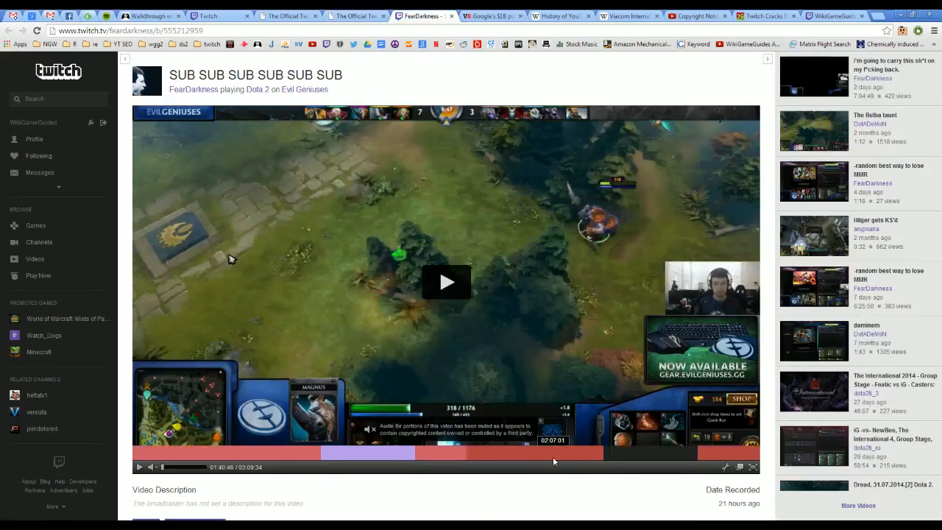
pyautogui.moveTo(567, 483)
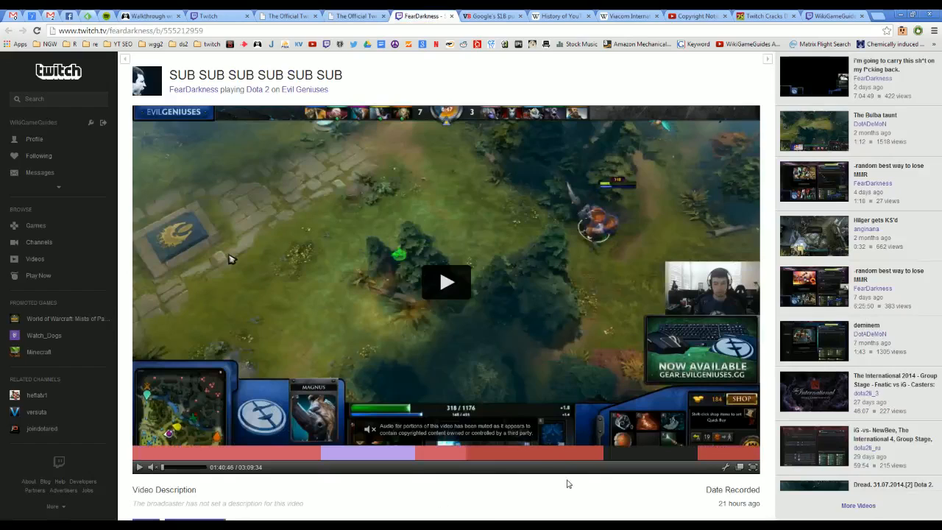
pyautogui.scroll(-3)
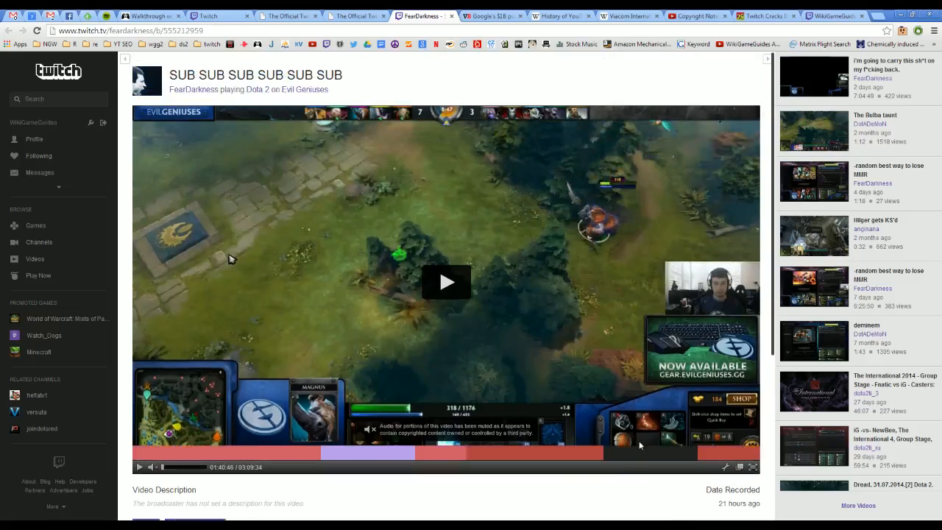
pyautogui.moveTo(571, 491)
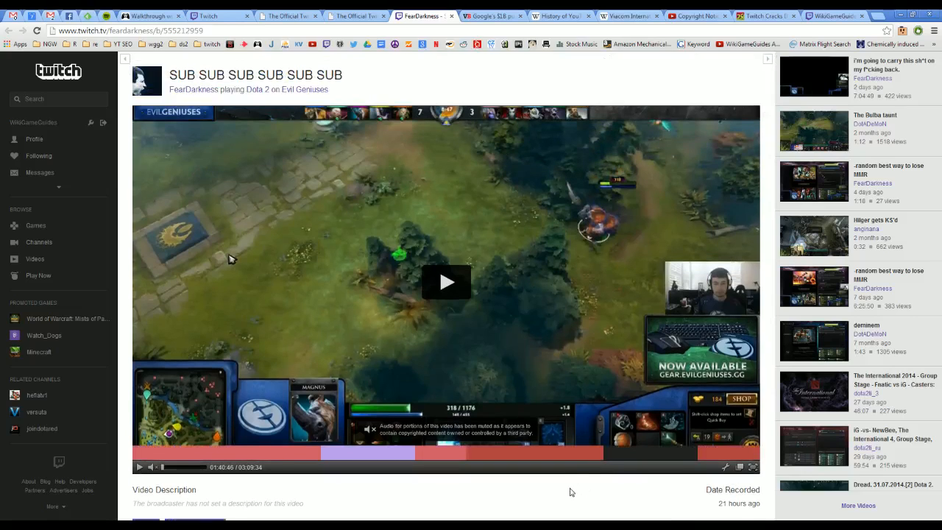
pyautogui.scroll(-3)
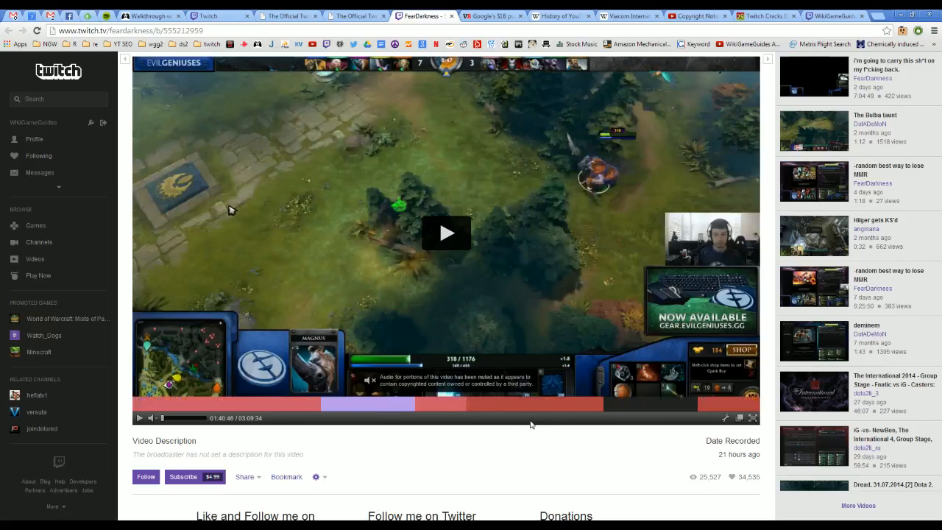
pyautogui.moveTo(548, 403)
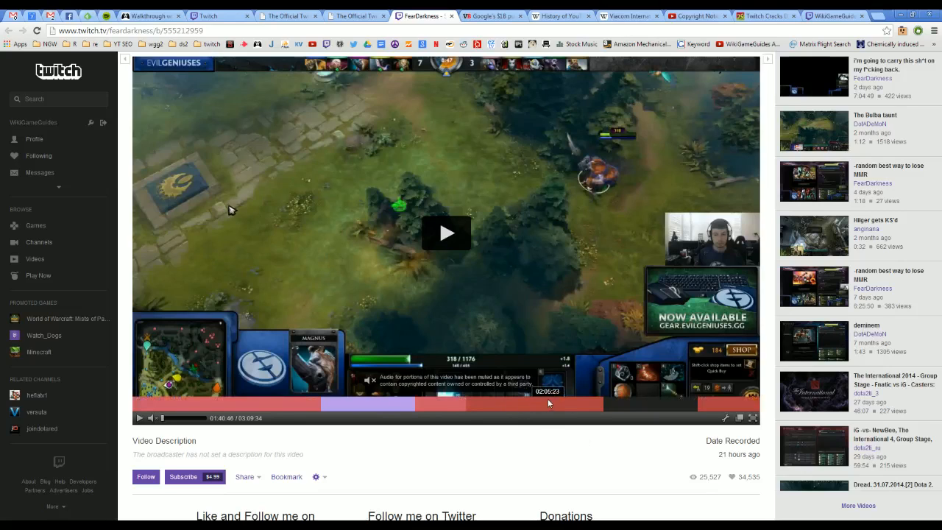
pyautogui.scroll(3)
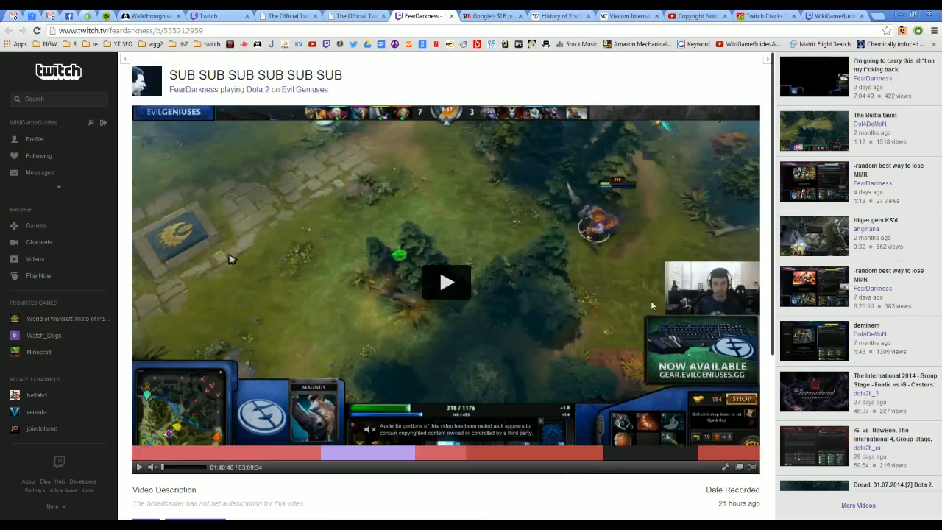
pyautogui.moveTo(773, 388)
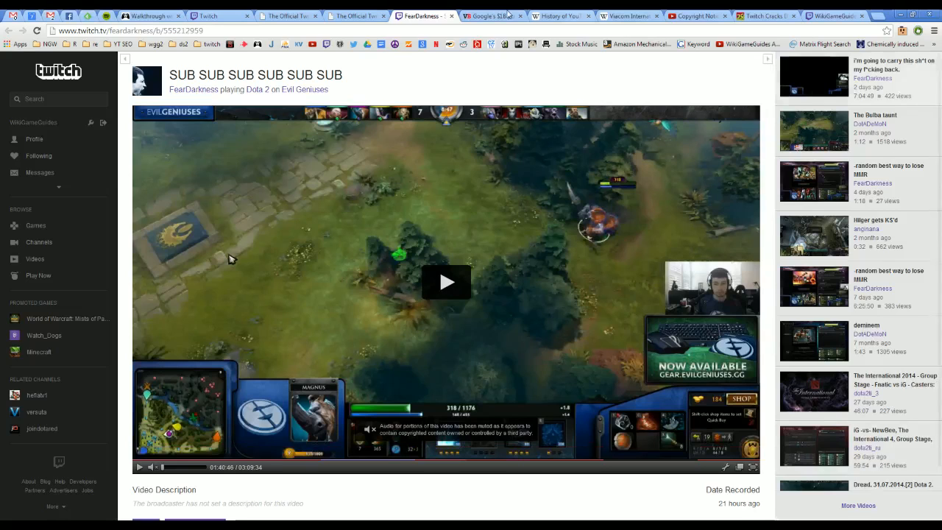
# Step: Read into VentureBeat's article on Google's $1B purchase of Twitch
pyautogui.click(488, 15)
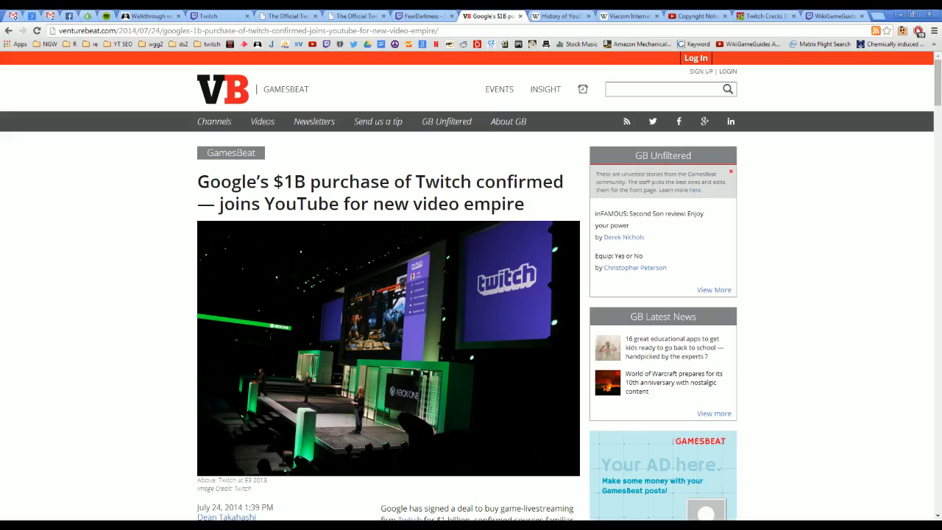
pyautogui.moveTo(128, 330)
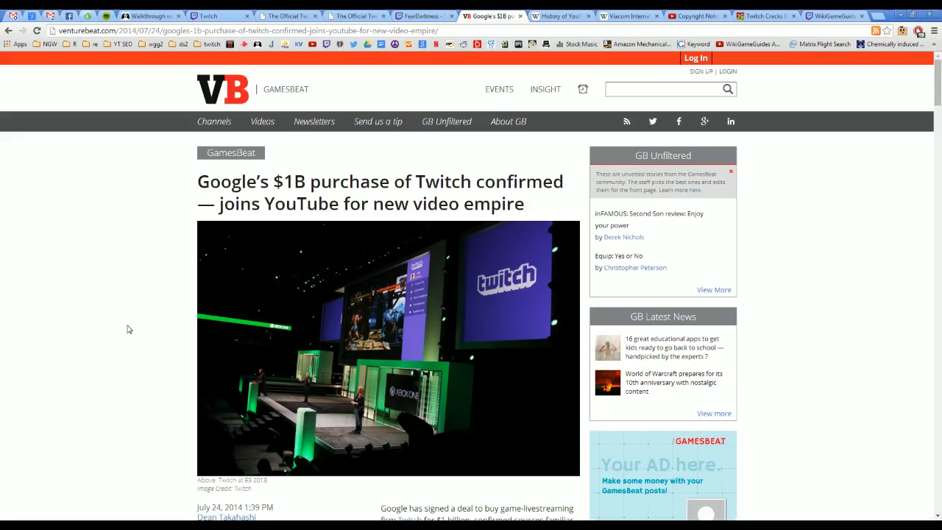
pyautogui.scroll(-3)
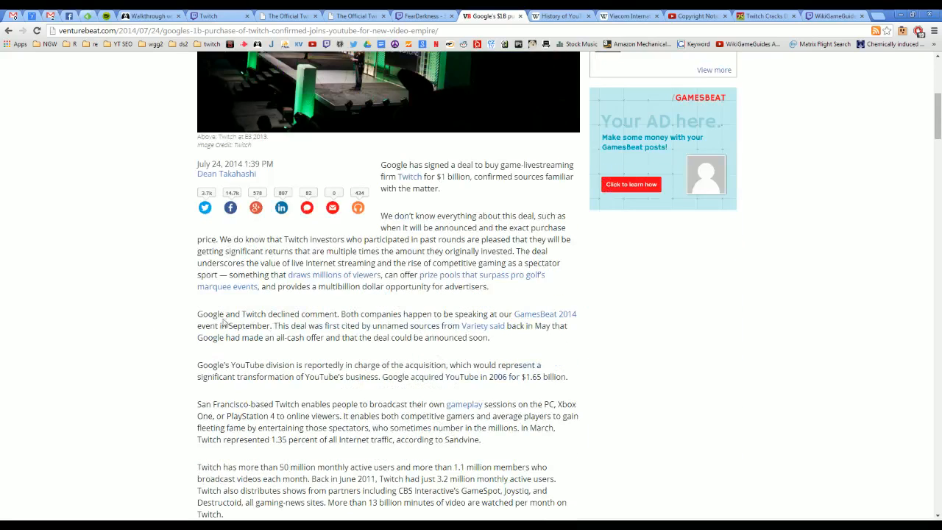
pyautogui.moveTo(534, 298)
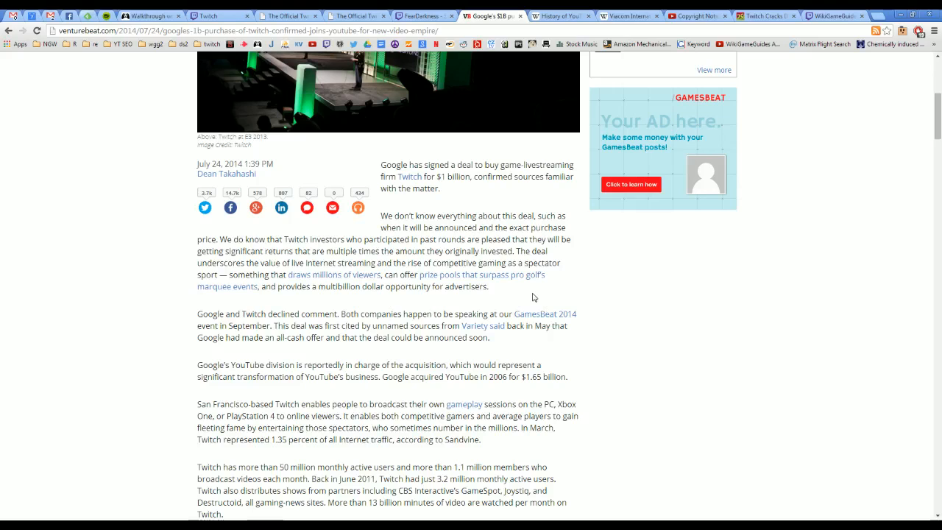
# Step: Review YouTube's Purchase by Google history section, then move to the Viacom v. YouTube article
pyautogui.click(559, 14)
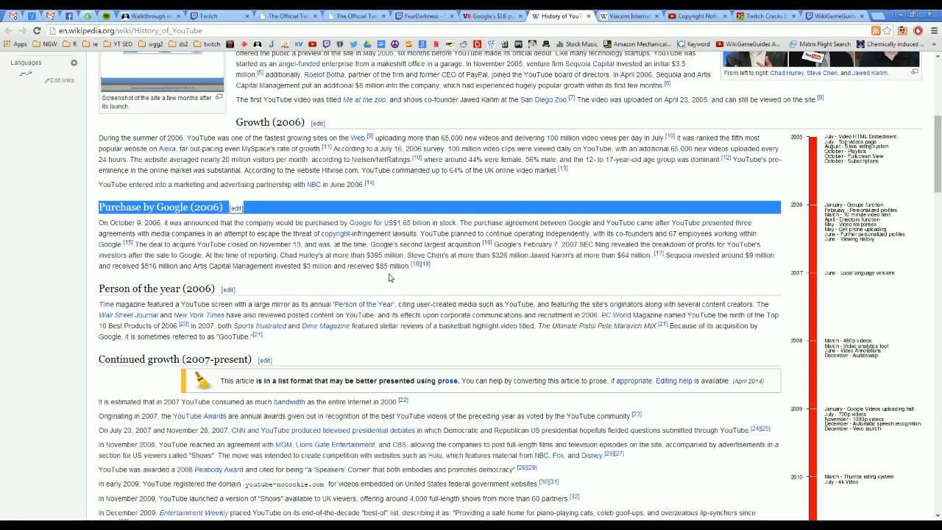
pyautogui.click(390, 277)
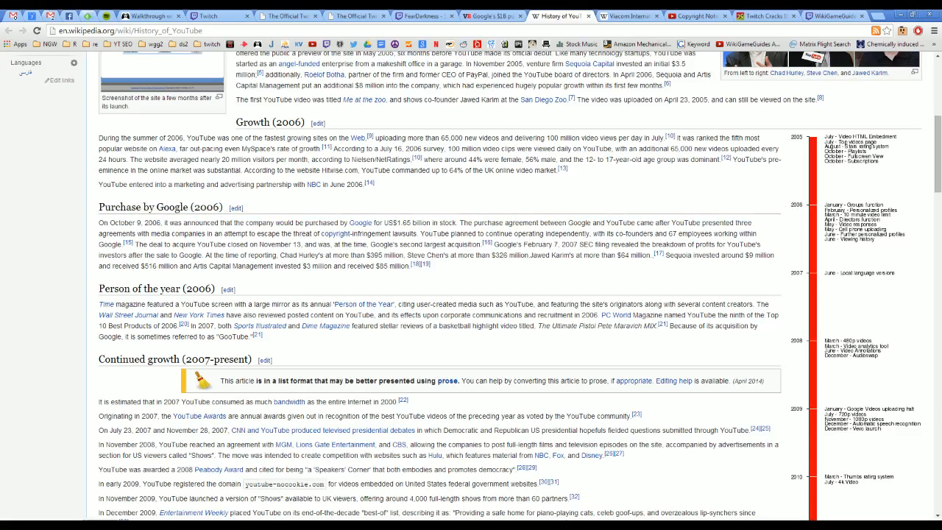
pyautogui.moveTo(606, 112)
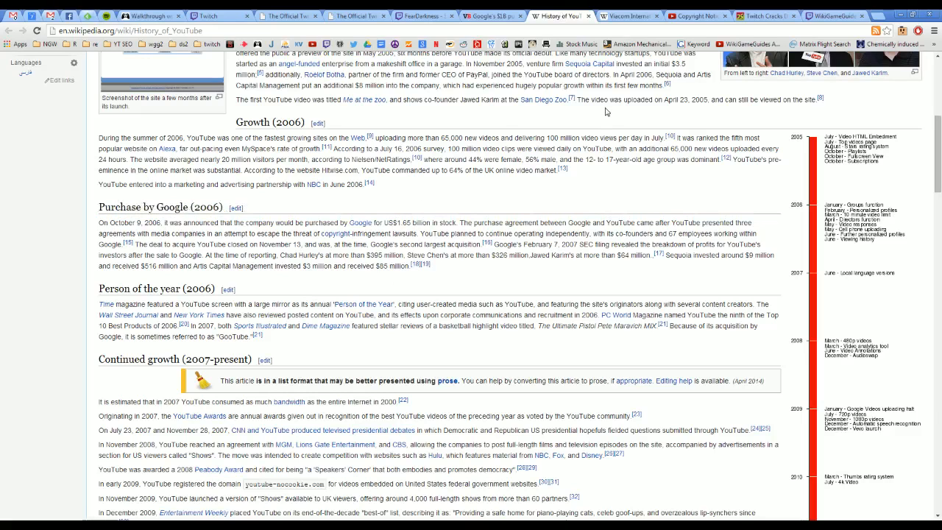
pyautogui.click(627, 15)
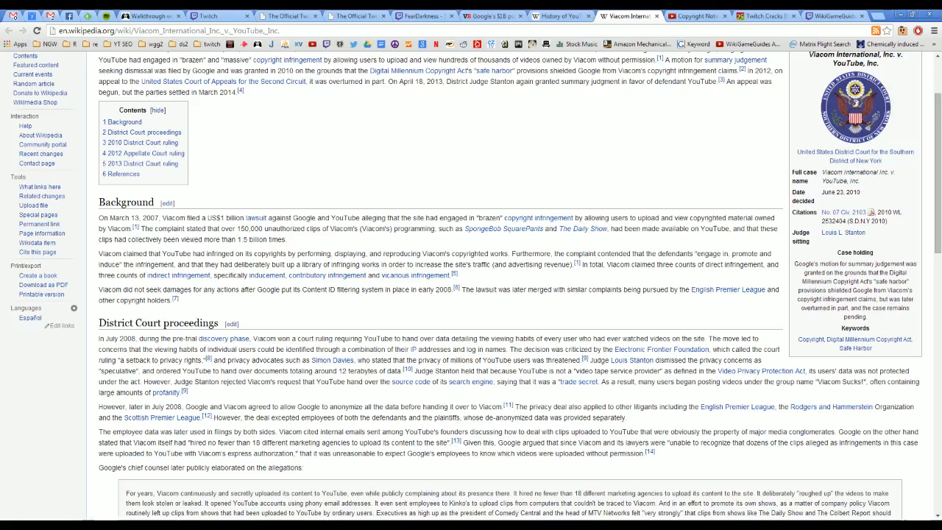
pyautogui.moveTo(150, 215)
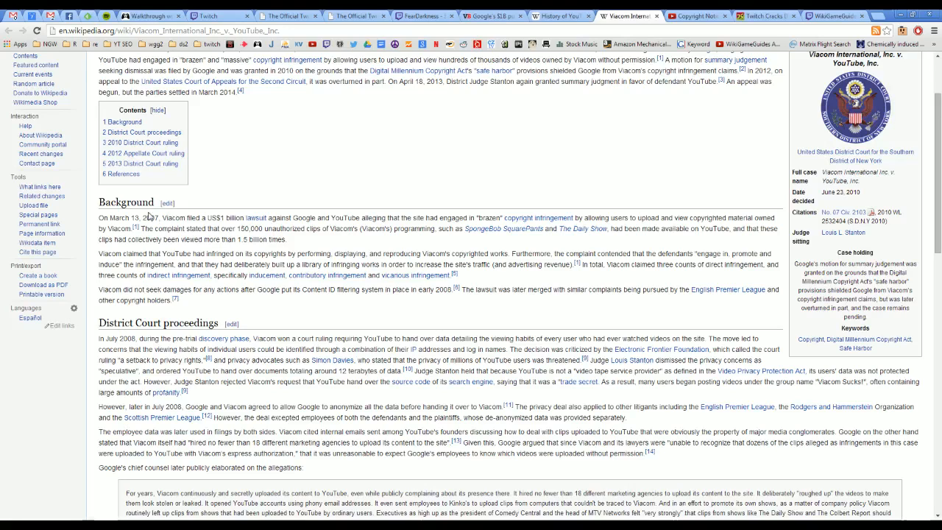
# Step: Read the Viacom v. YouTube case down to its 2012 appellate and 2013 district rulings
pyautogui.scroll(3)
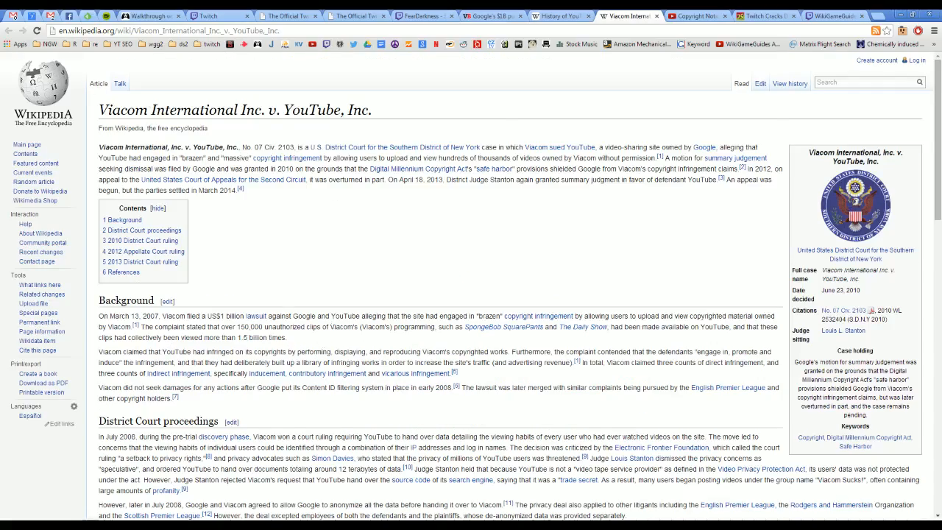
pyautogui.scroll(-3)
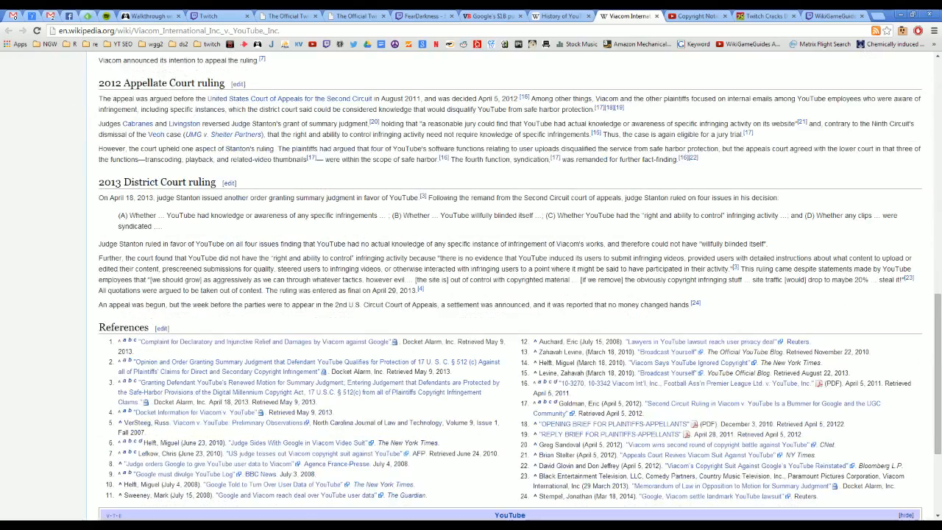
pyautogui.moveTo(229, 230)
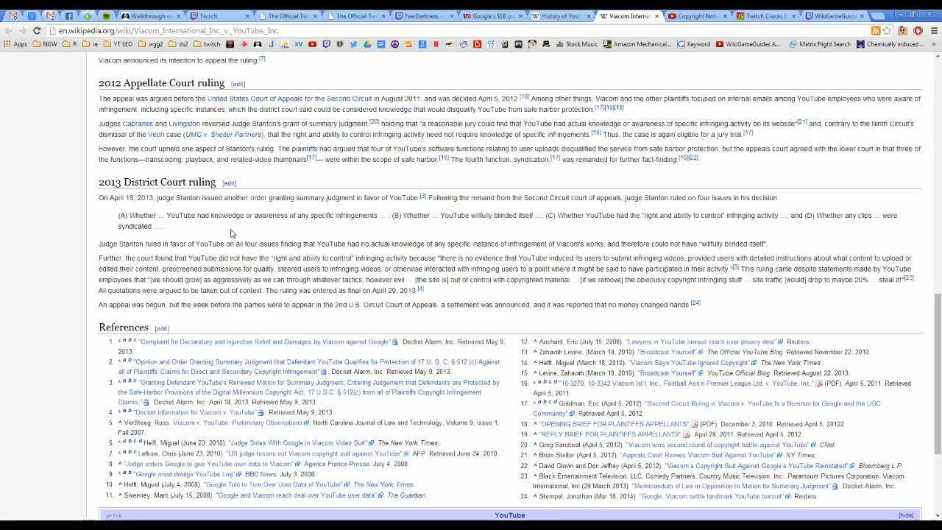
# Step: View the Twitch front page's Tangentgaming stream, then bring up Kotaku's music crackdown article
pyautogui.click(208, 14)
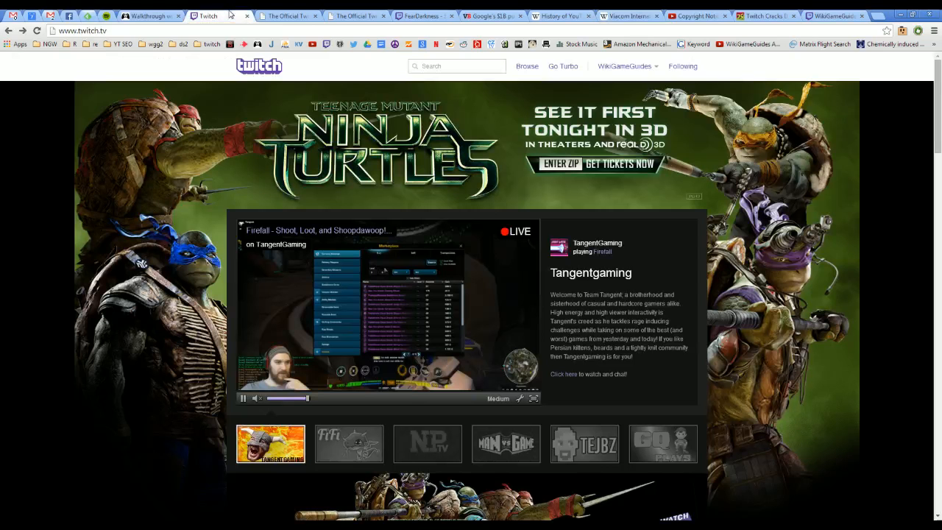
pyautogui.moveTo(184, 333)
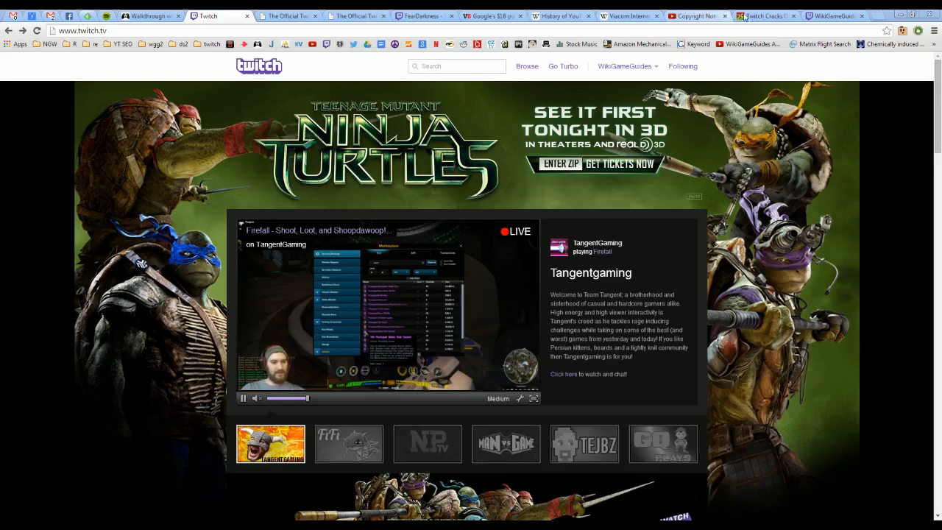
pyautogui.click(765, 14)
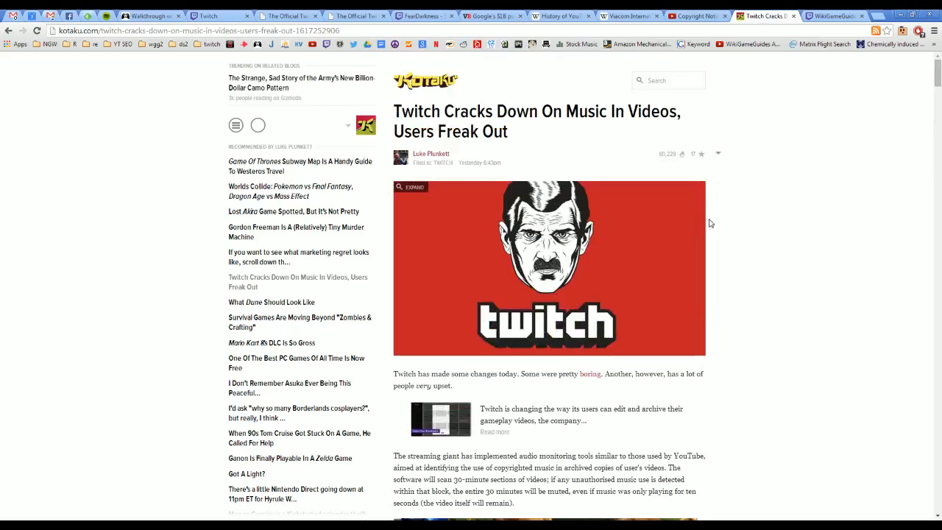
pyautogui.moveTo(736, 247)
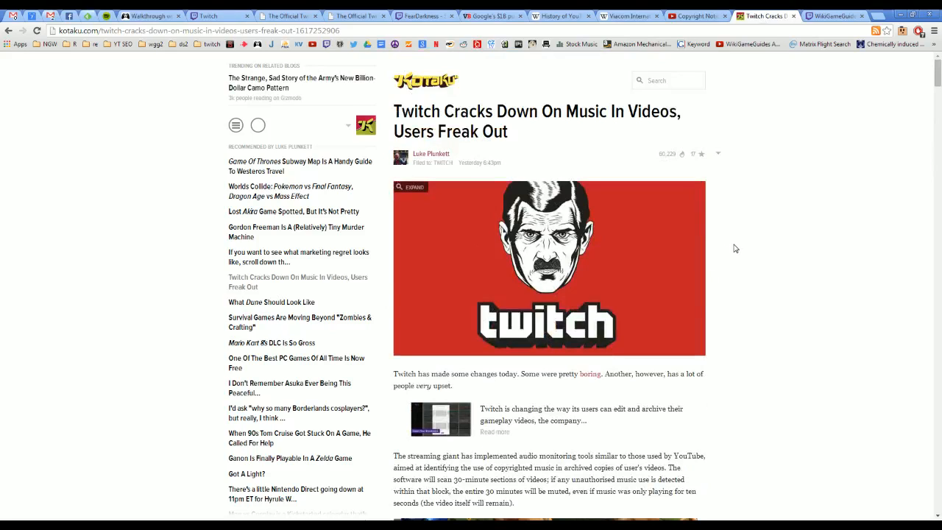
# Step: Read the Kotaku article past the muted-video screenshot to the embedded user tweets
pyautogui.scroll(-3)
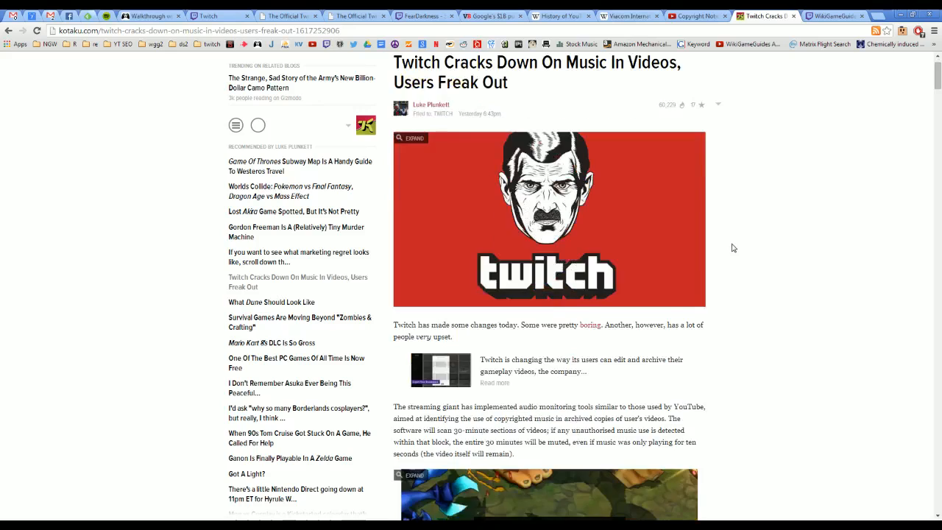
pyautogui.scroll(-3)
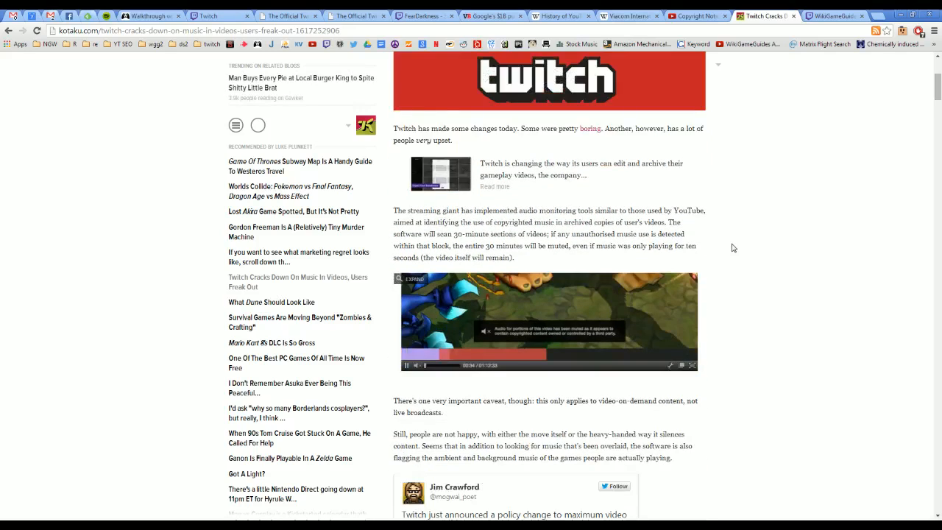
pyautogui.scroll(-3)
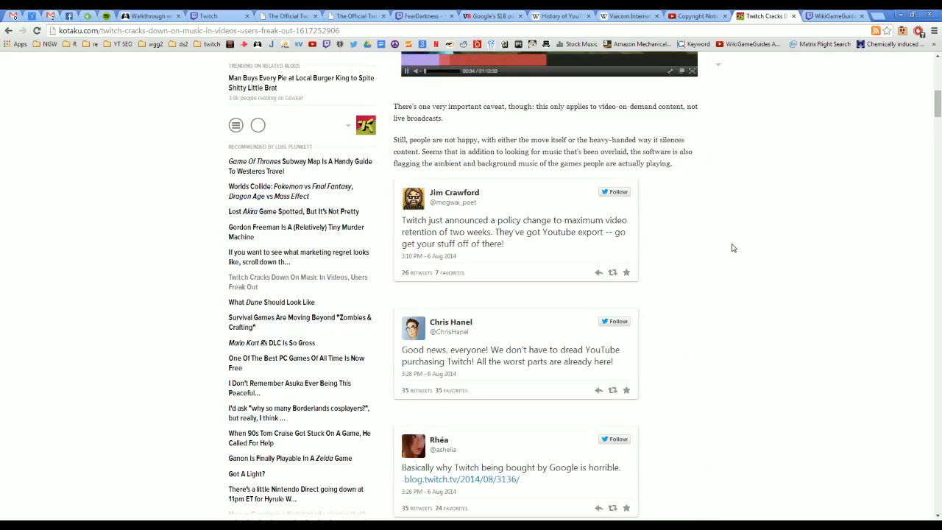
pyautogui.scroll(-3)
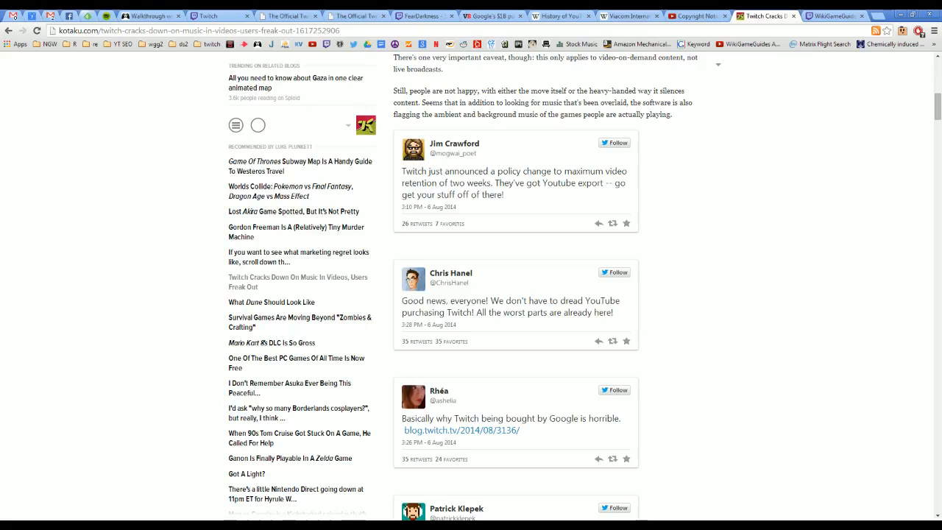
pyautogui.moveTo(617, 317)
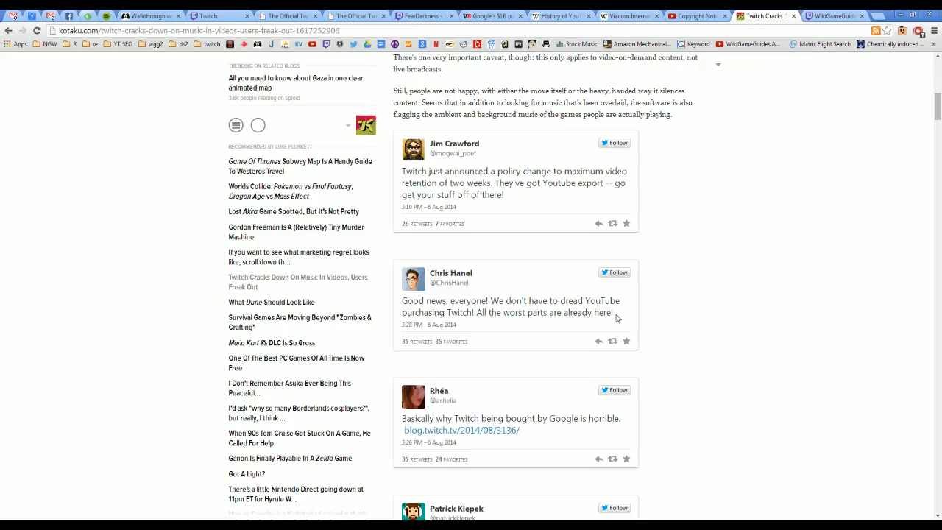
pyautogui.moveTo(638, 315)
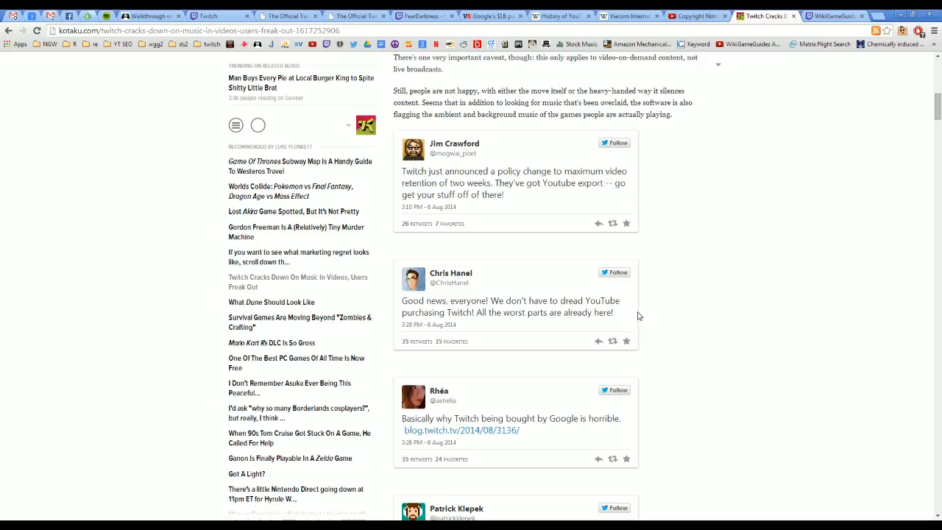
# Step: Scroll further through the Kotaku article's embedded tweets about Twitch muting archived videos
pyautogui.scroll(-3)
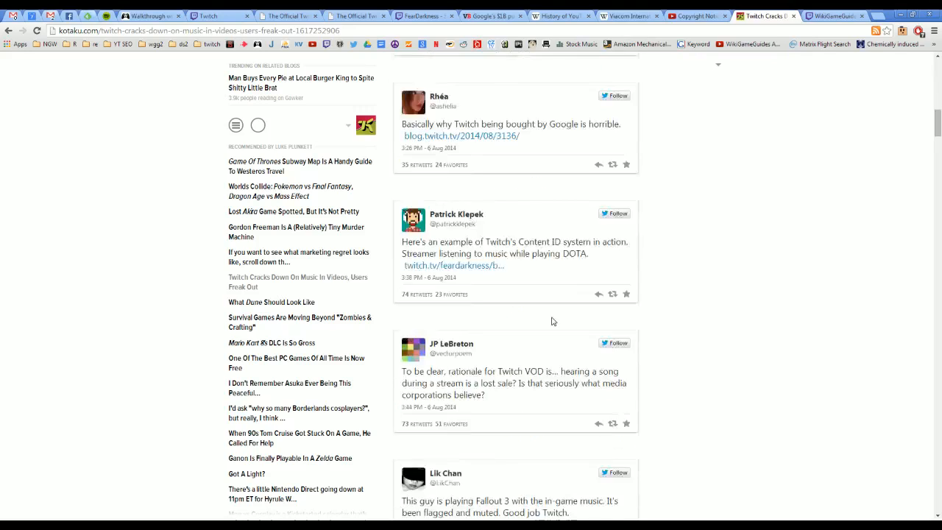
pyautogui.scroll(-3)
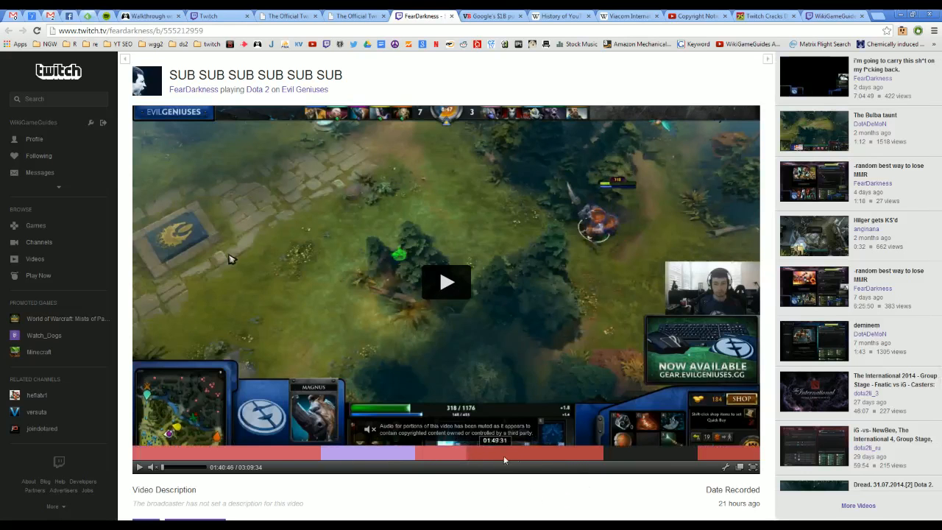
pyautogui.moveTo(558, 486)
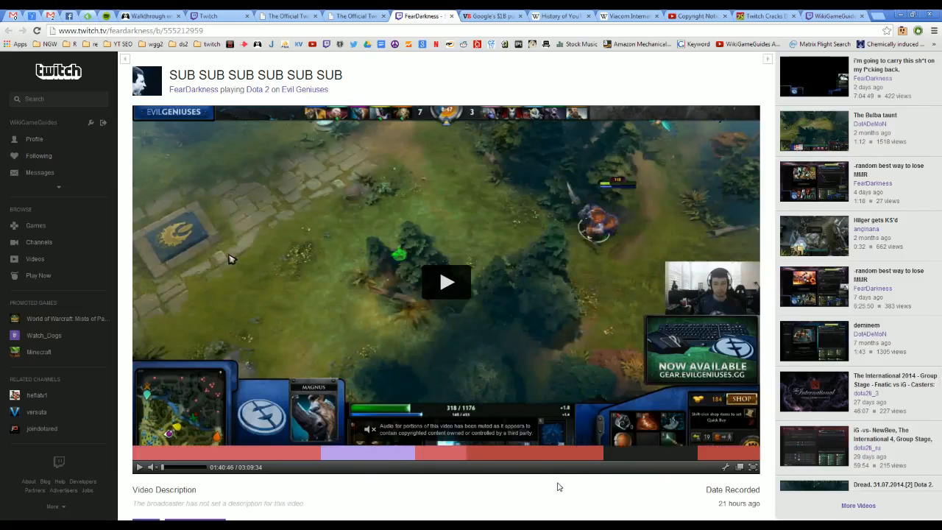
# Step: Scroll down the FearDarkness Dota 2 VOD page to its description and view counts
pyautogui.scroll(-3)
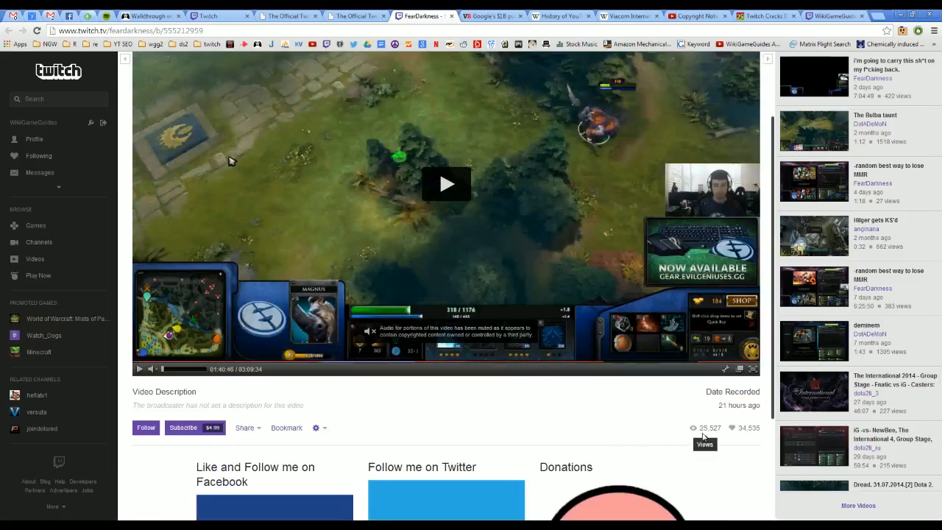
pyautogui.moveTo(522, 434)
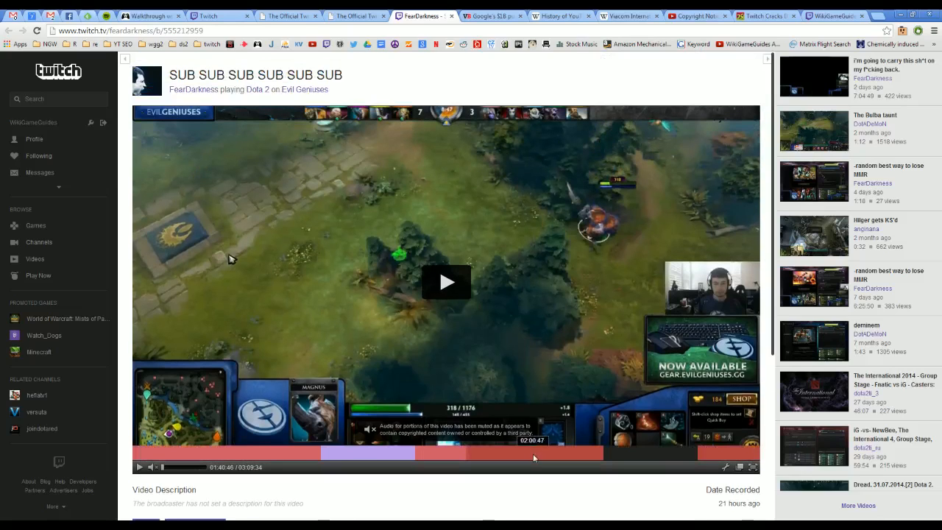
pyautogui.scroll(-3)
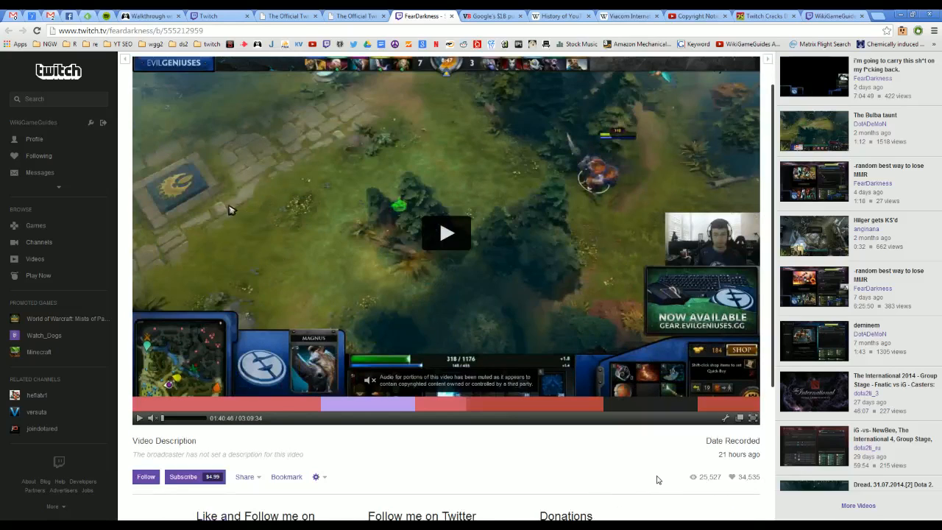
pyautogui.moveTo(693, 477)
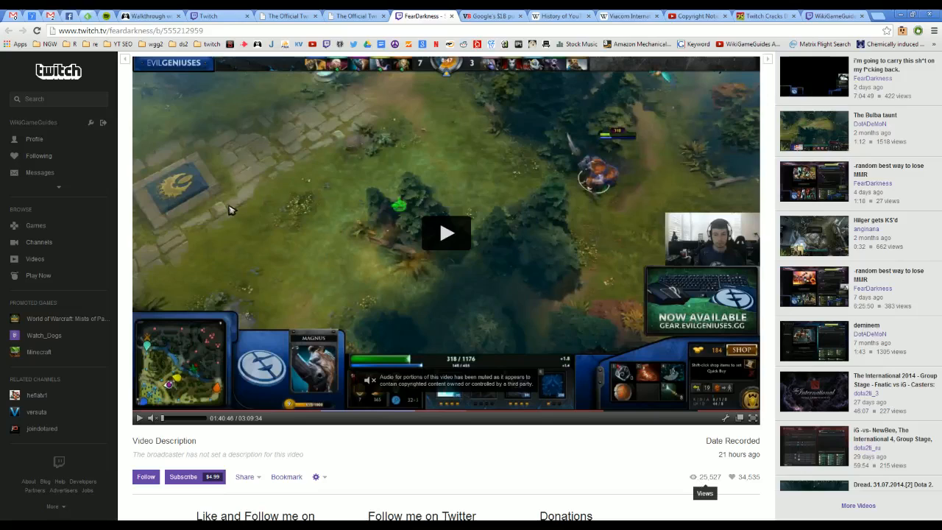
pyautogui.moveTo(692, 479)
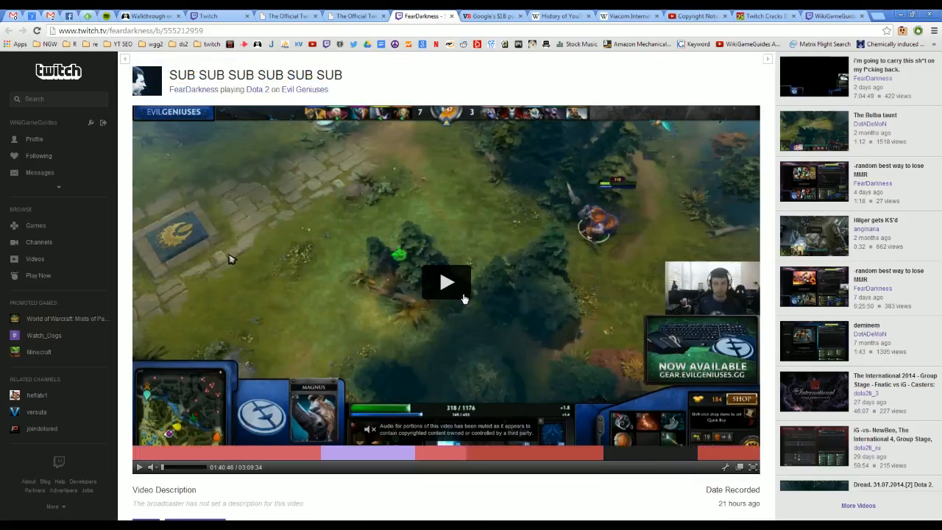
pyautogui.moveTo(456, 297)
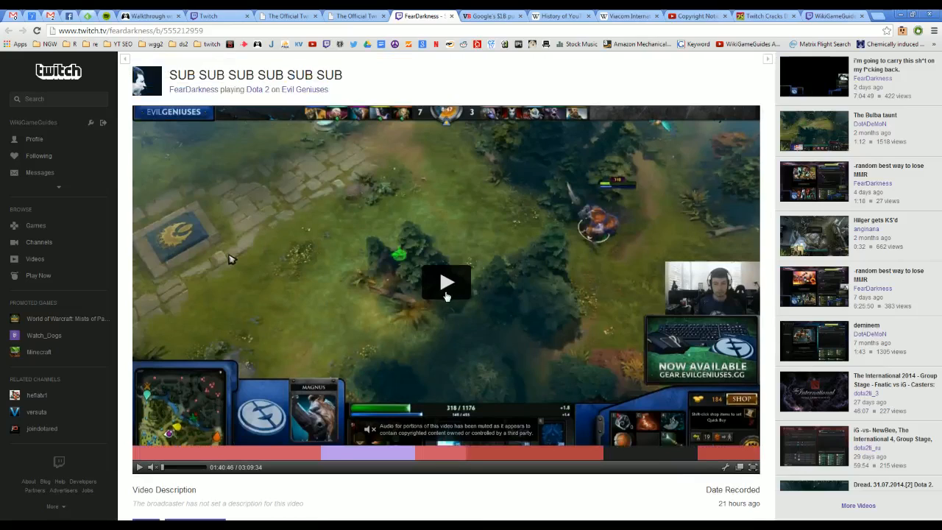
pyautogui.moveTo(468, 327)
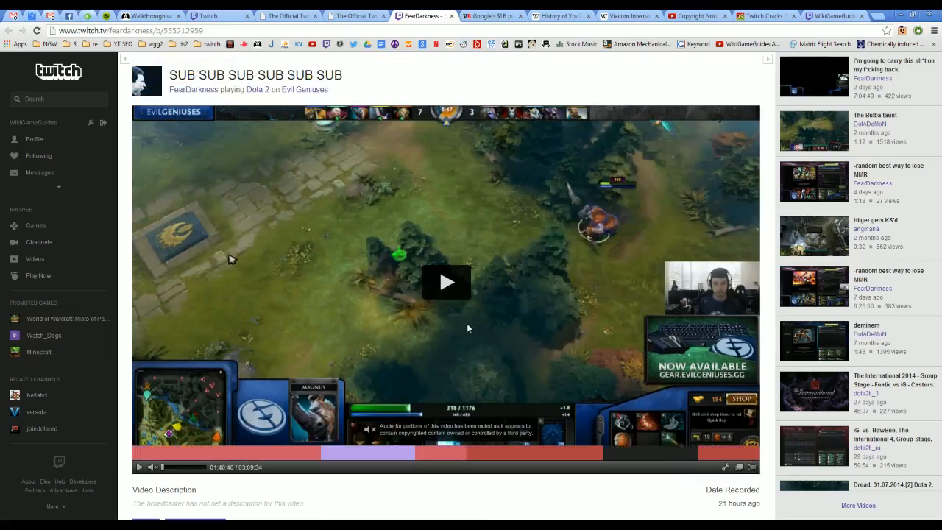
pyautogui.moveTo(259, 455)
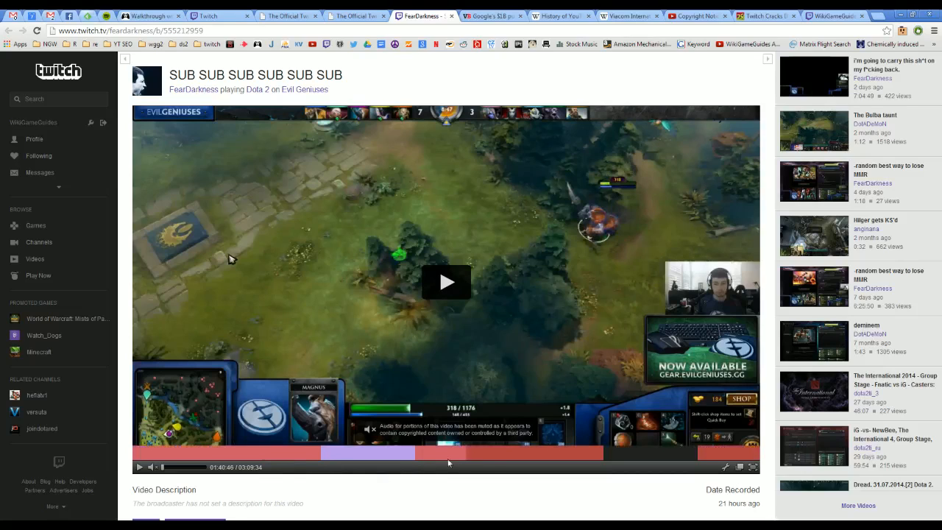
pyautogui.moveTo(512, 484)
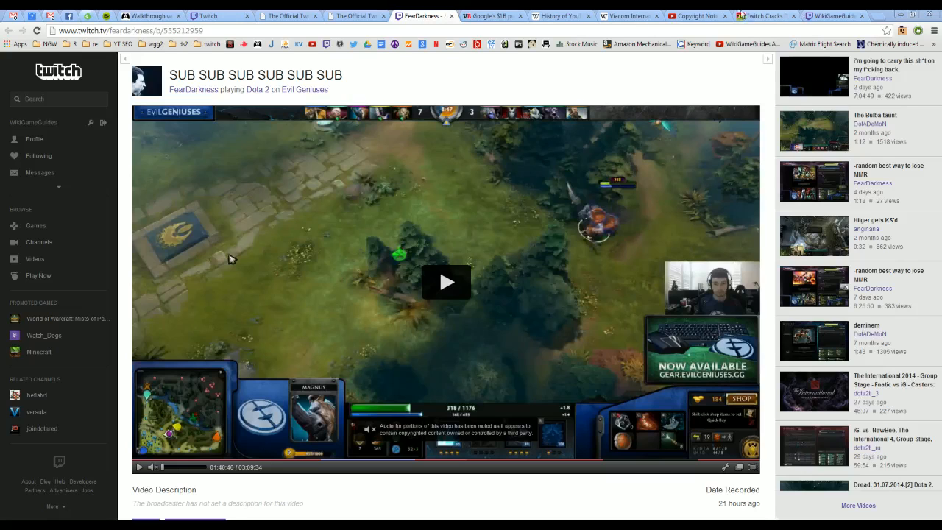
# Step: Switch to the YouTube Copyright Notices tab and scroll through the flagged videos
pyautogui.click(695, 15)
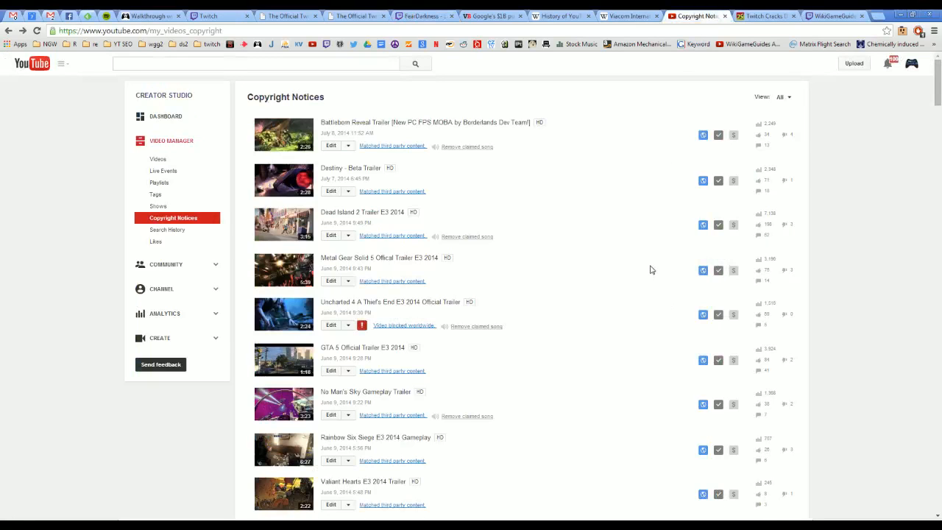
pyautogui.moveTo(424, 150)
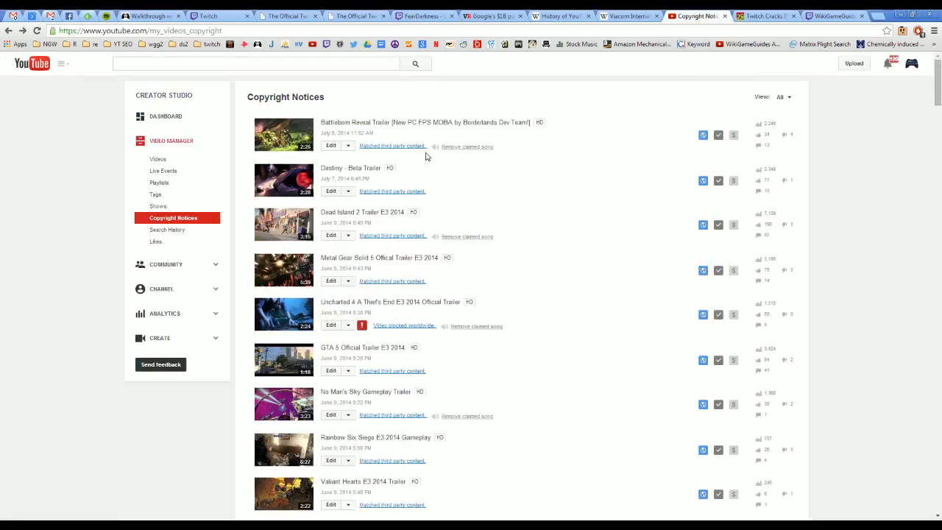
pyautogui.moveTo(639, 272)
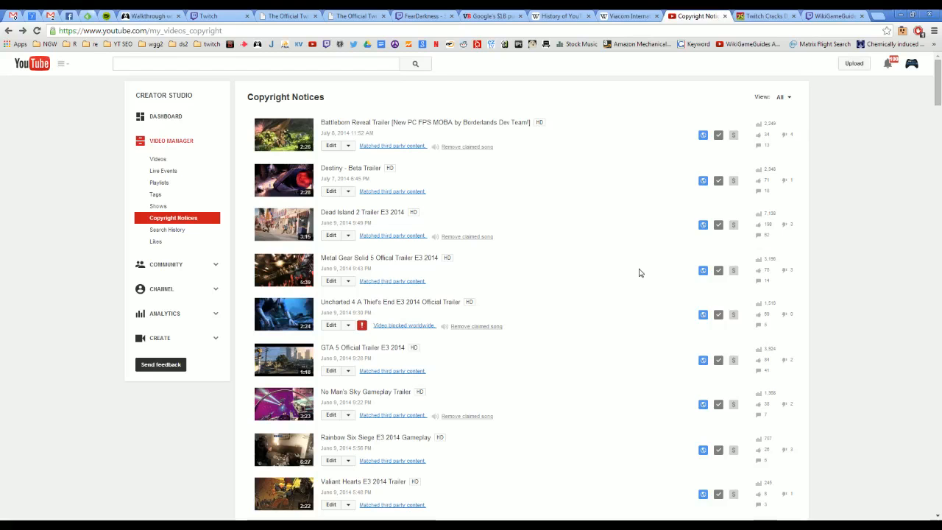
pyautogui.scroll(-3)
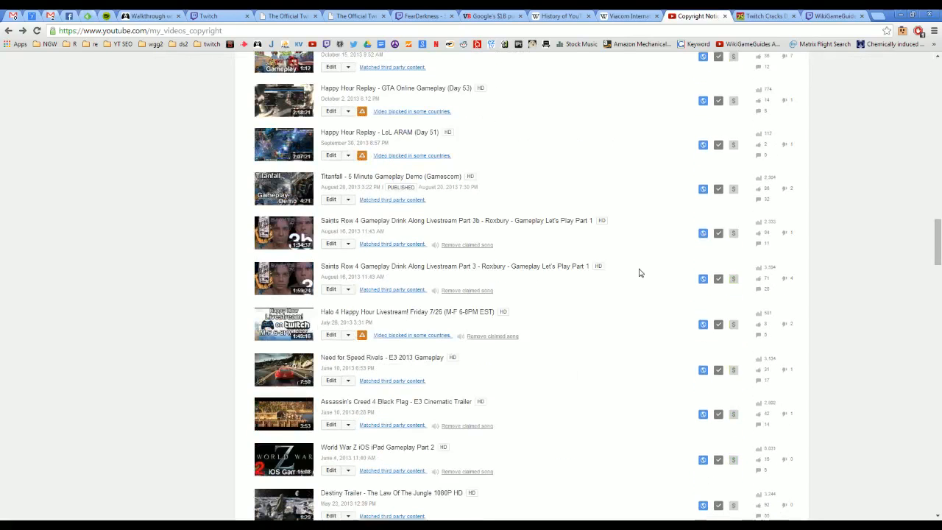
pyautogui.scroll(-3)
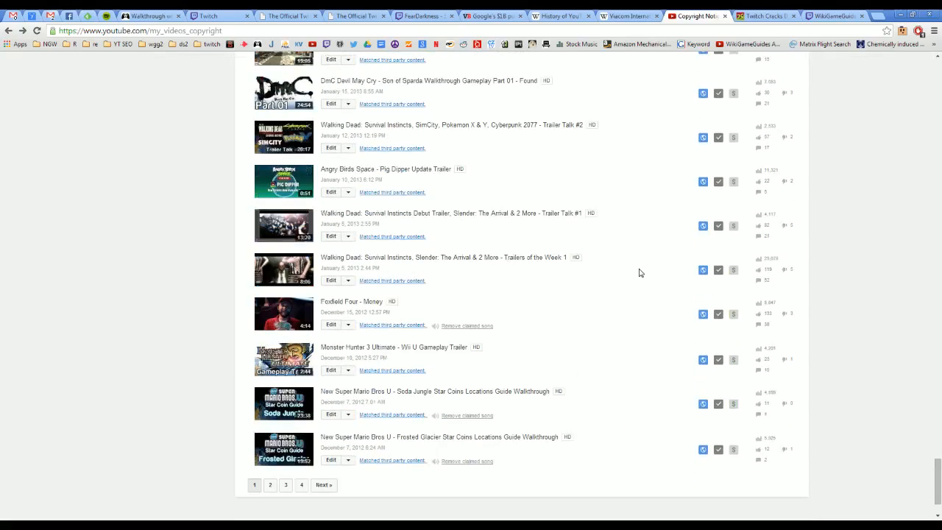
pyautogui.scroll(-3)
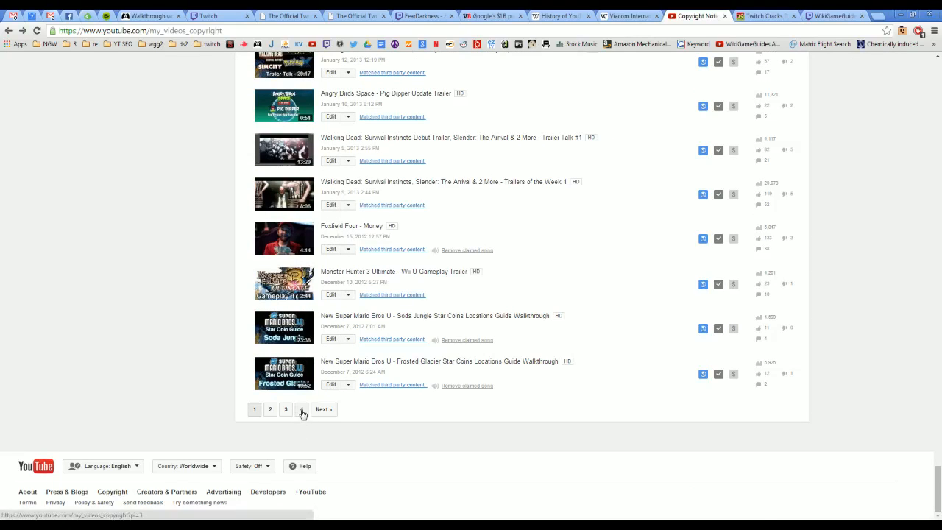
# Step: Move to a later page of copyright notices and scroll back toward the top
pyautogui.click(301, 409)
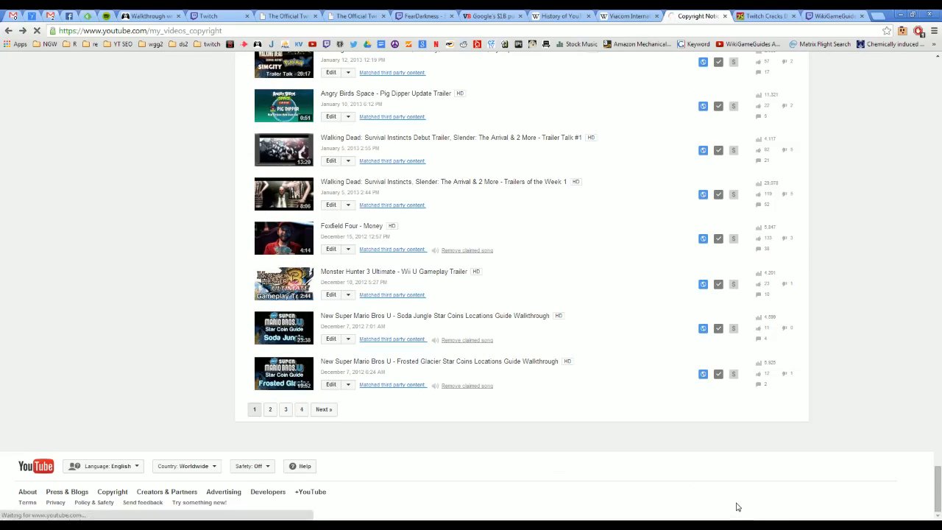
pyautogui.moveTo(646, 421)
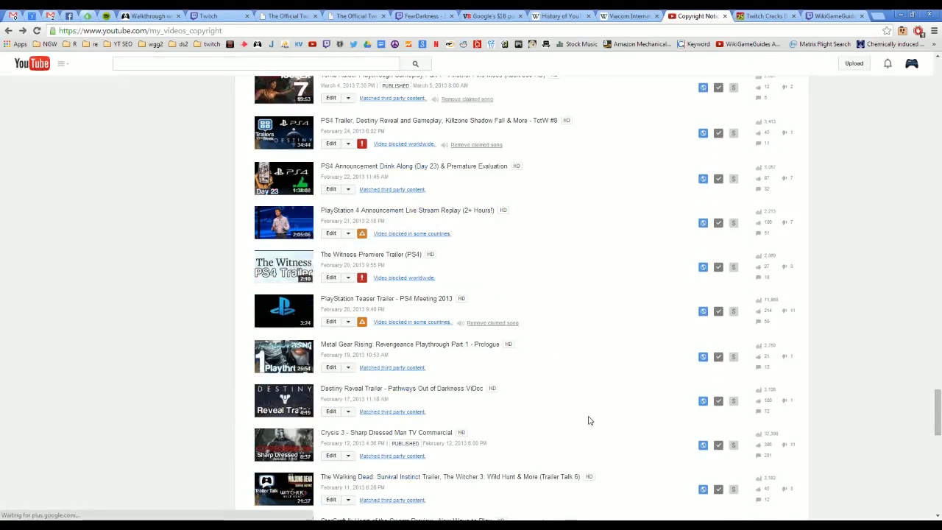
pyautogui.scroll(3)
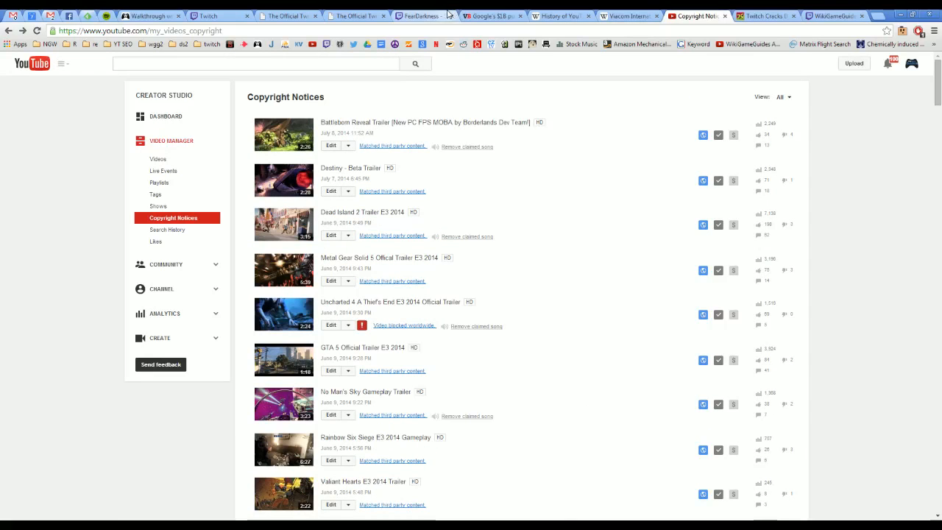
# Step: Revisit the muted Twitch VOD's marked sections, then return to the YouTube copyright notices
pyautogui.click(424, 15)
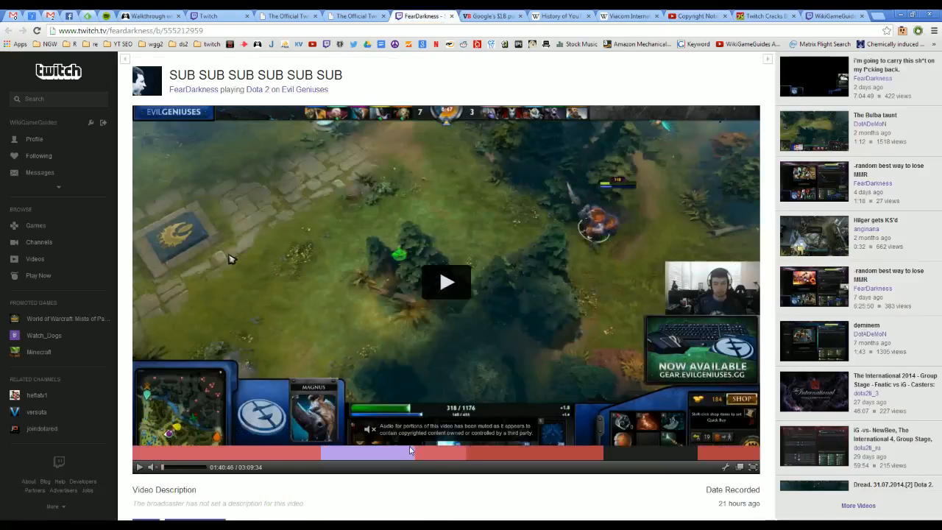
pyautogui.scroll(-3)
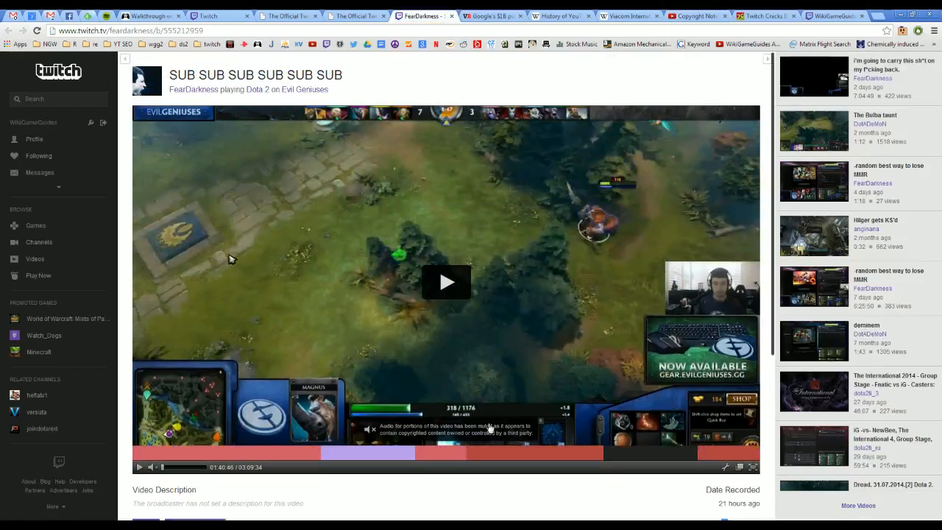
pyautogui.moveTo(397, 459)
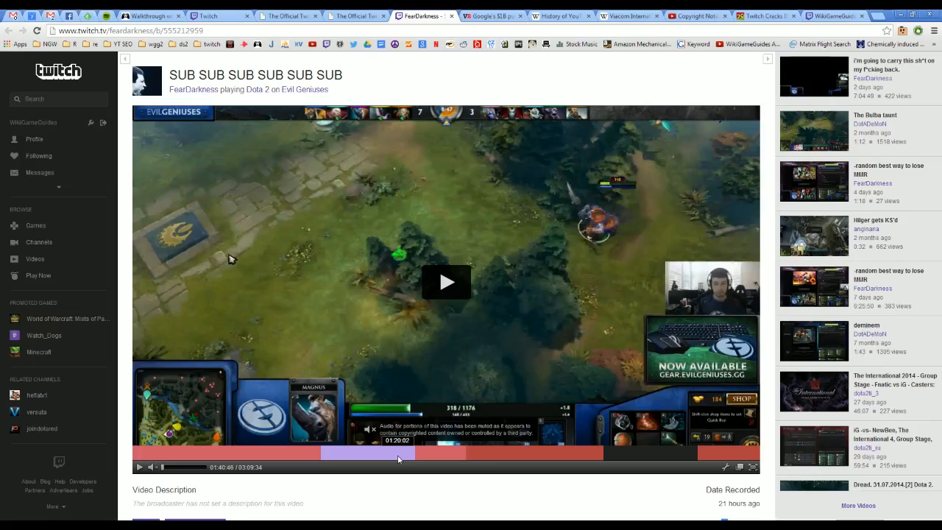
pyautogui.click(694, 15)
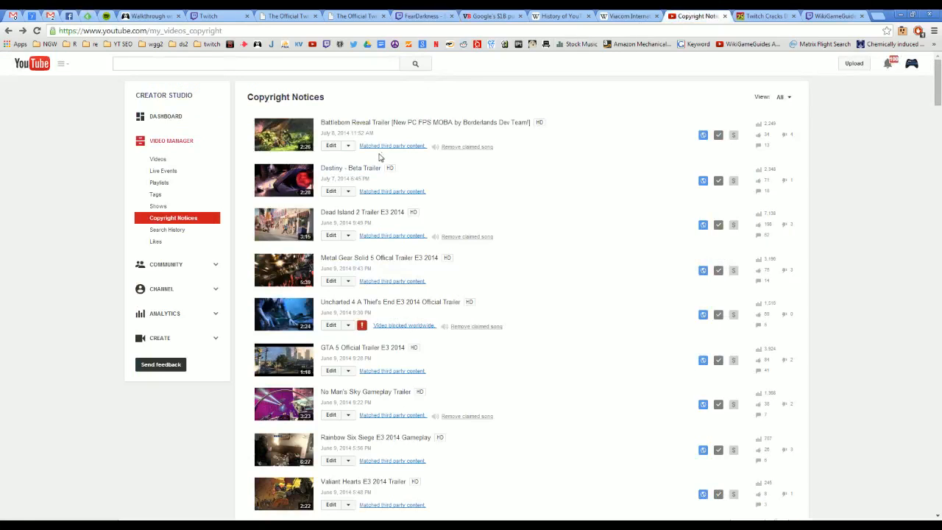
pyautogui.moveTo(391, 146)
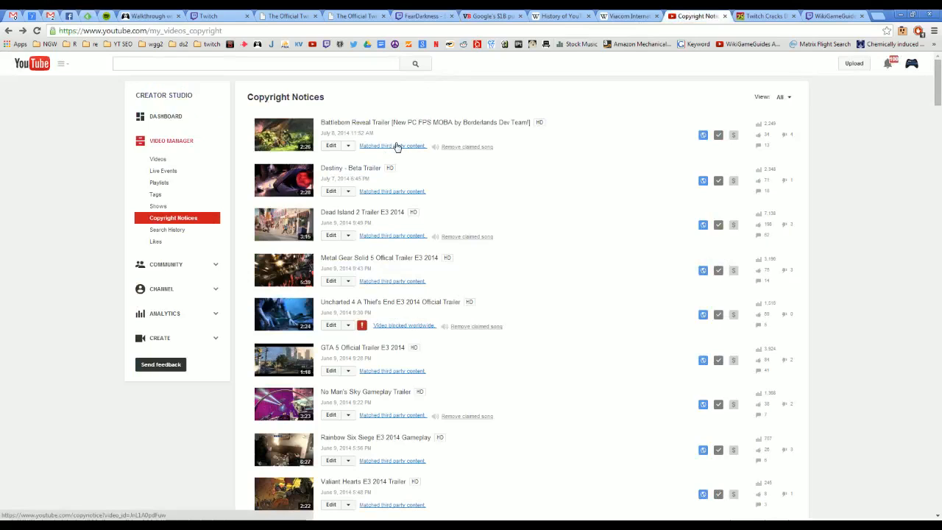
pyautogui.moveTo(771, 132)
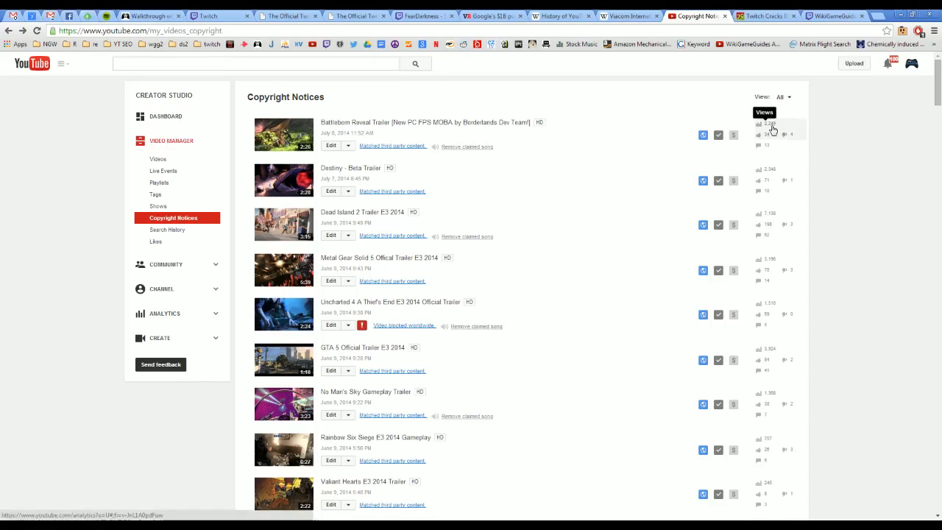
pyautogui.moveTo(733, 134)
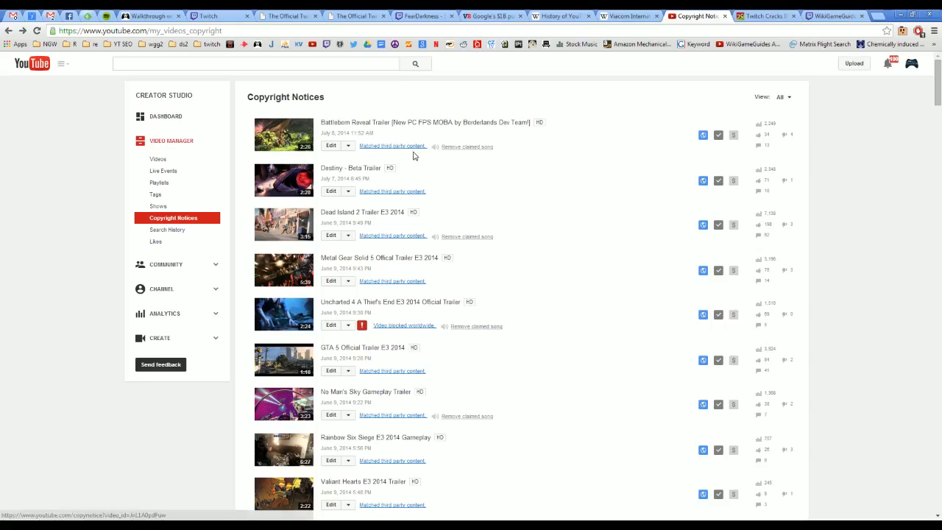
pyautogui.moveTo(733, 136)
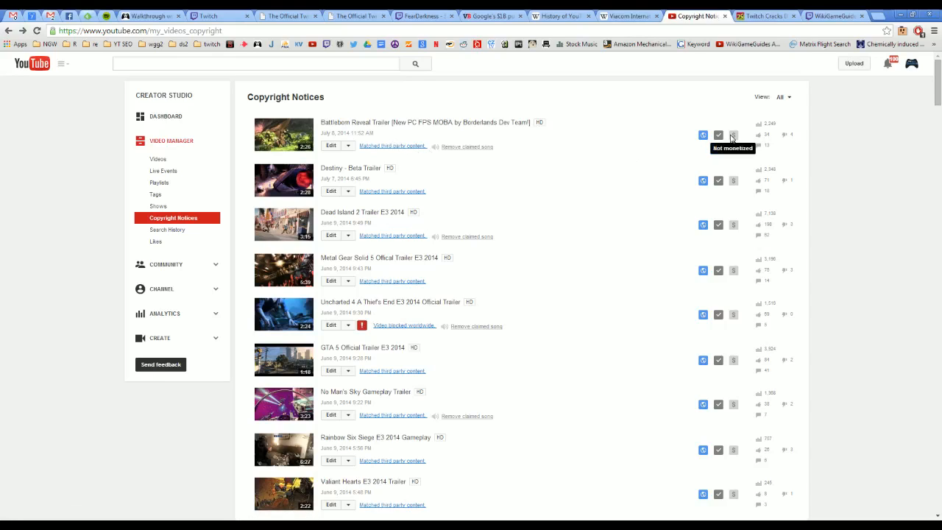
pyautogui.moveTo(465, 150)
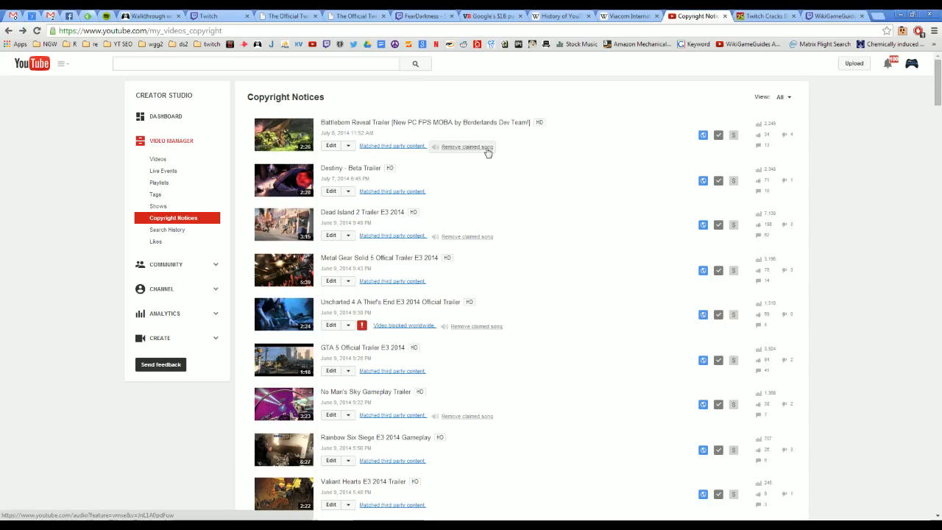
# Step: Open the Battleborn Reveal Trailer claim's audio page and briefly play then pause the preview
pyautogui.click(391, 145)
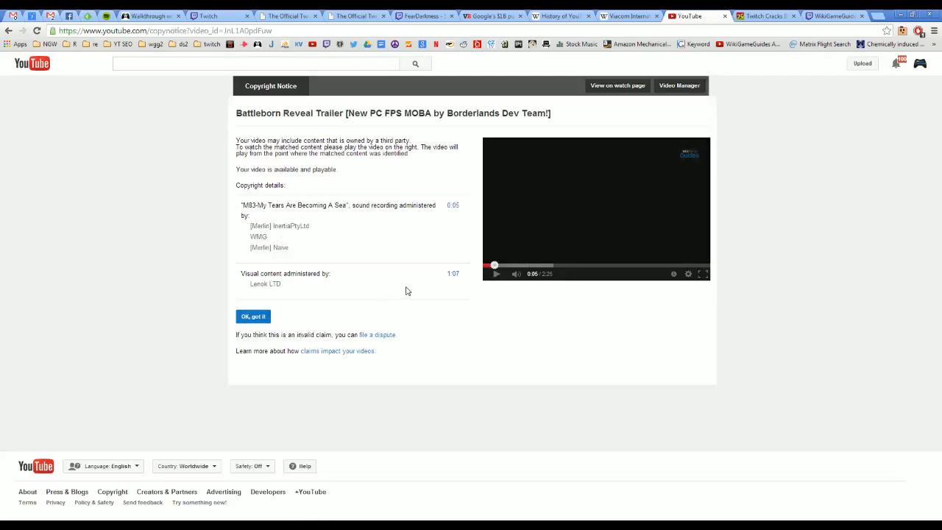
pyautogui.moveTo(356, 210)
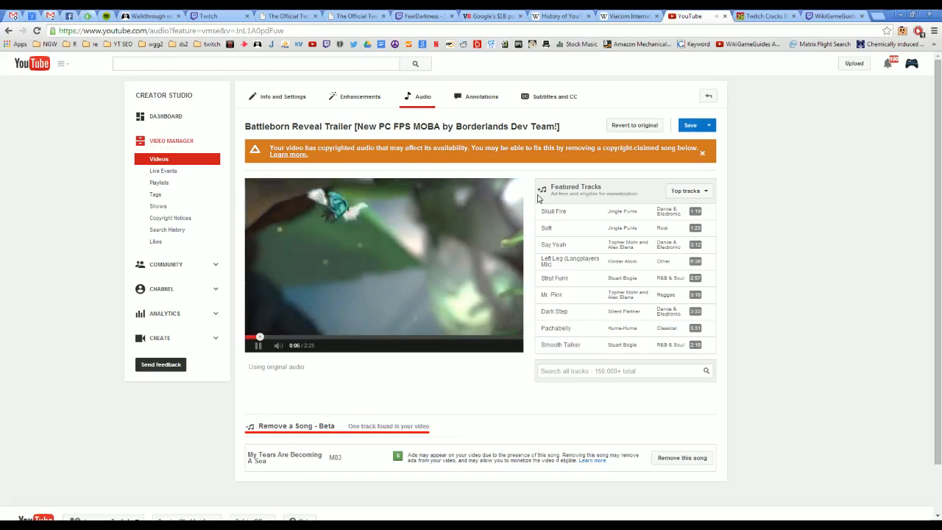
pyautogui.click(259, 344)
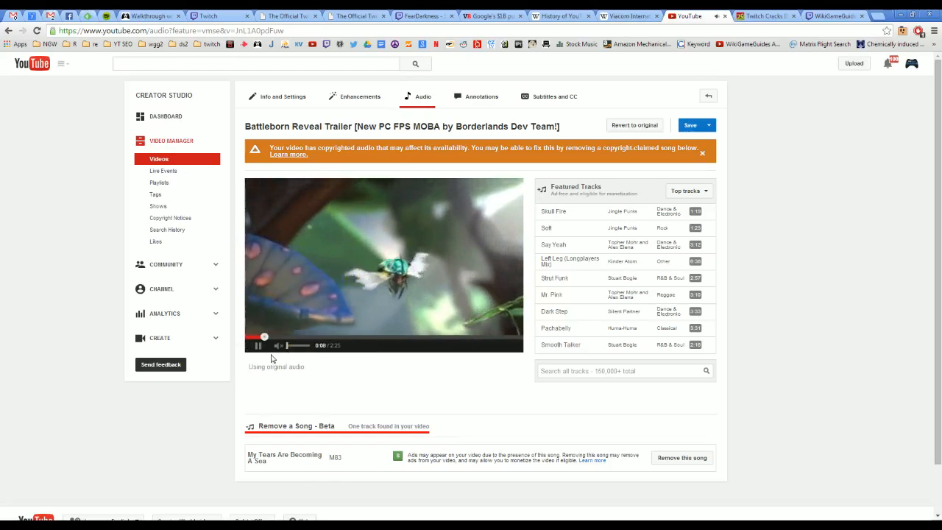
pyautogui.click(259, 345)
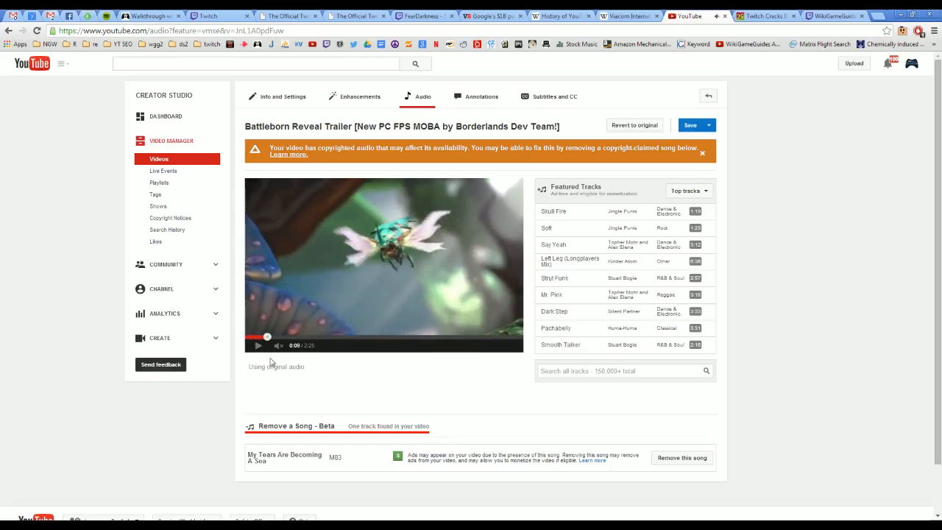